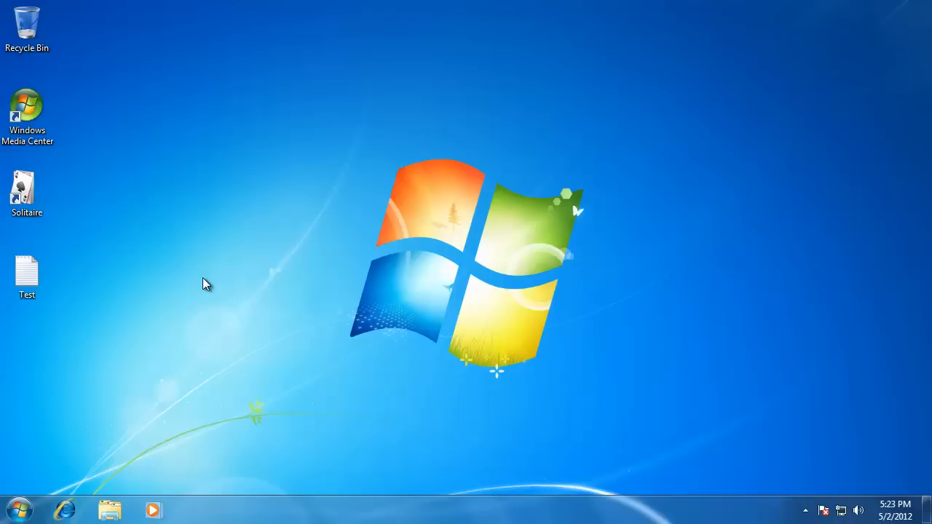
mouse_move(66, 86)
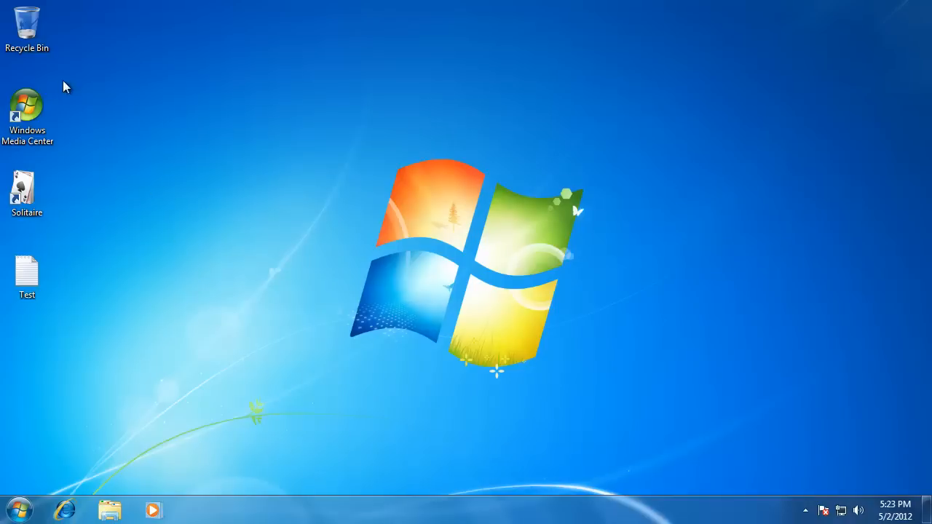
mouse_move(27, 26)
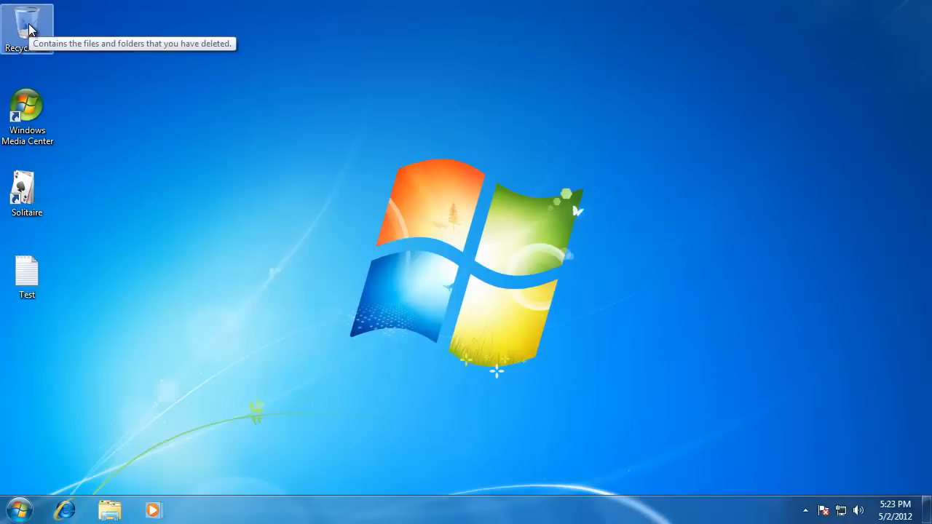
mouse_move(38, 78)
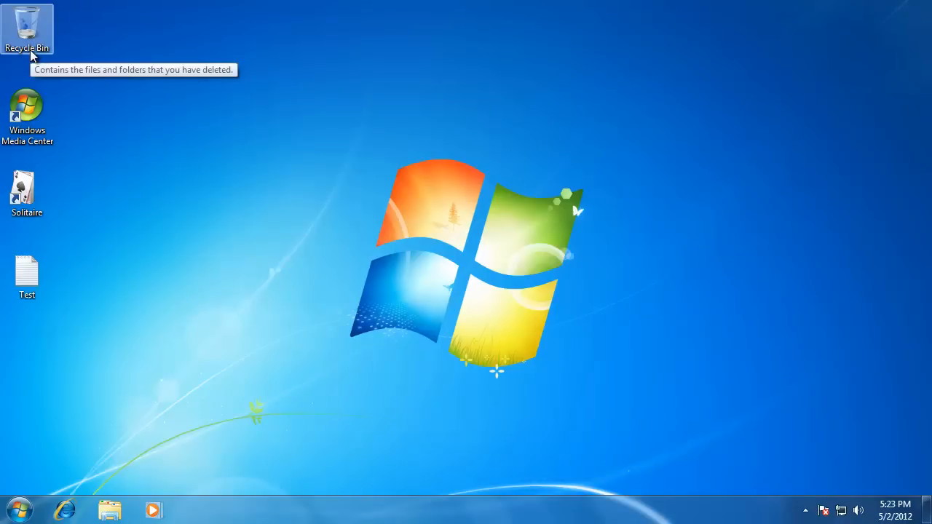
mouse_move(33, 62)
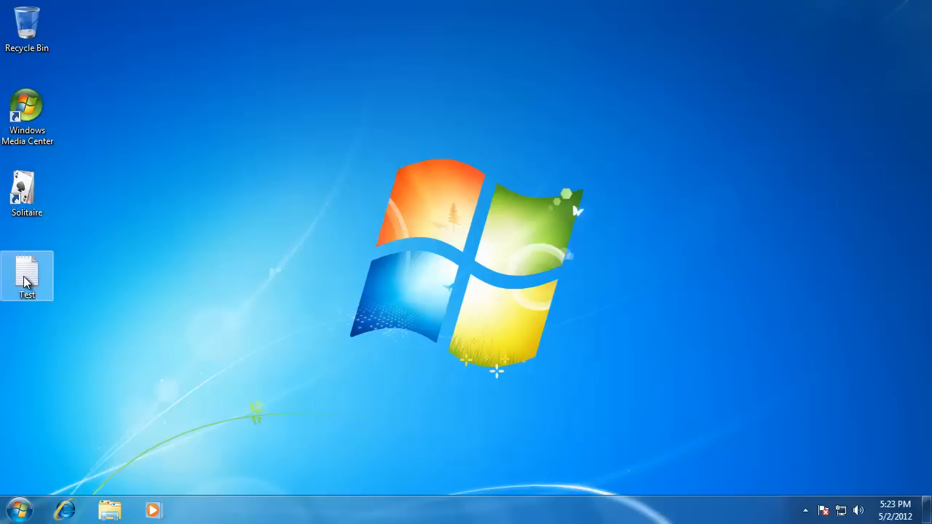
mouse_move(27, 275)
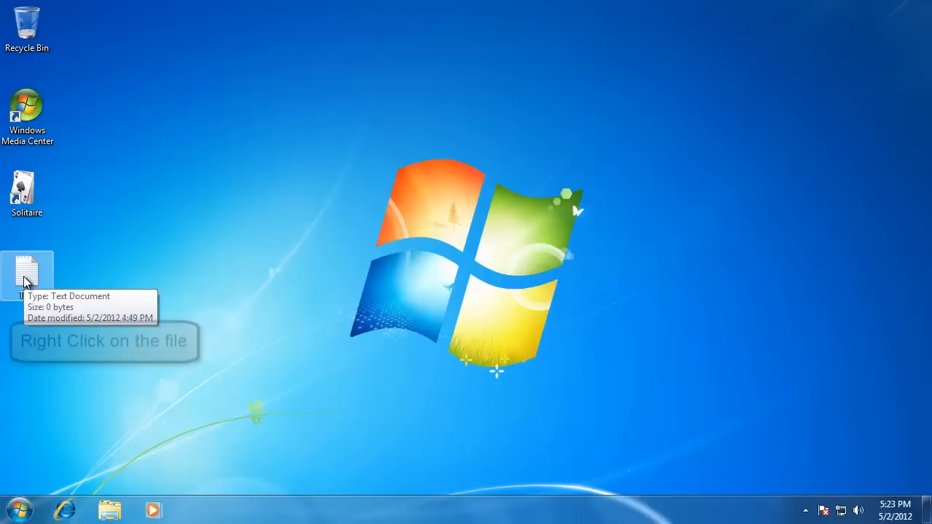
Delete the Test file from the desktop and confirm sending it to the Recycle Bin.
right_click(27, 273)
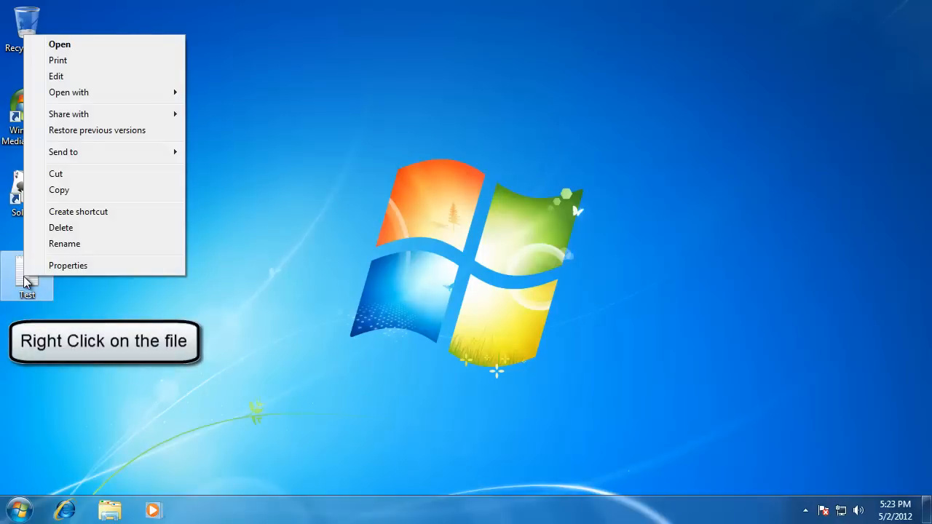
mouse_move(61, 228)
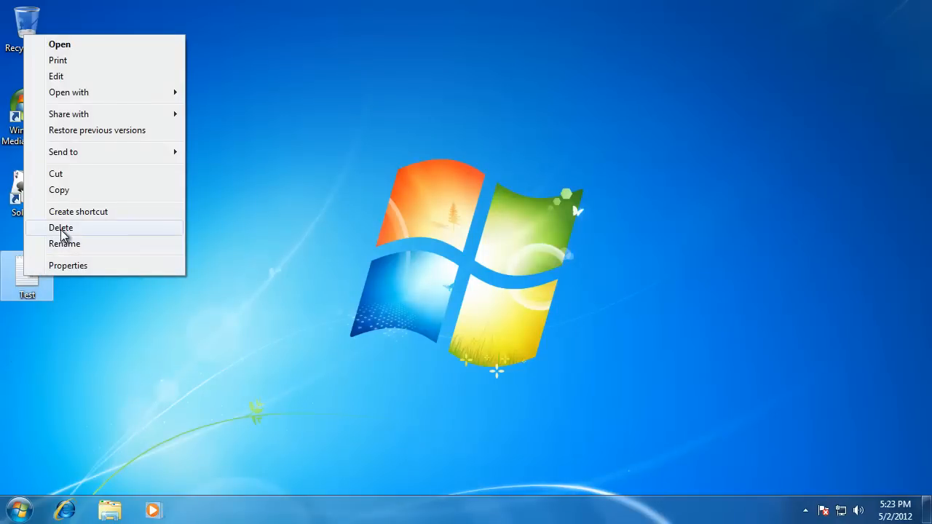
click(61, 228)
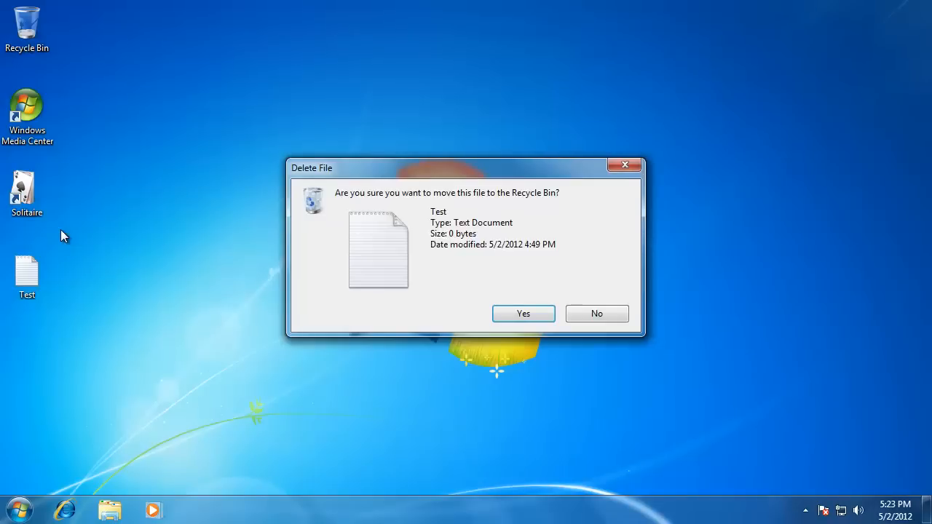
click(523, 313)
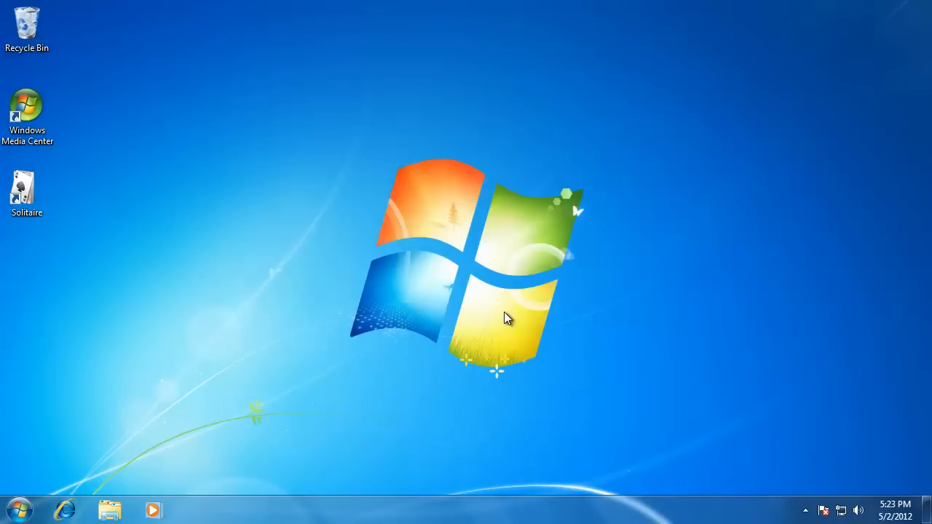
mouse_move(82, 81)
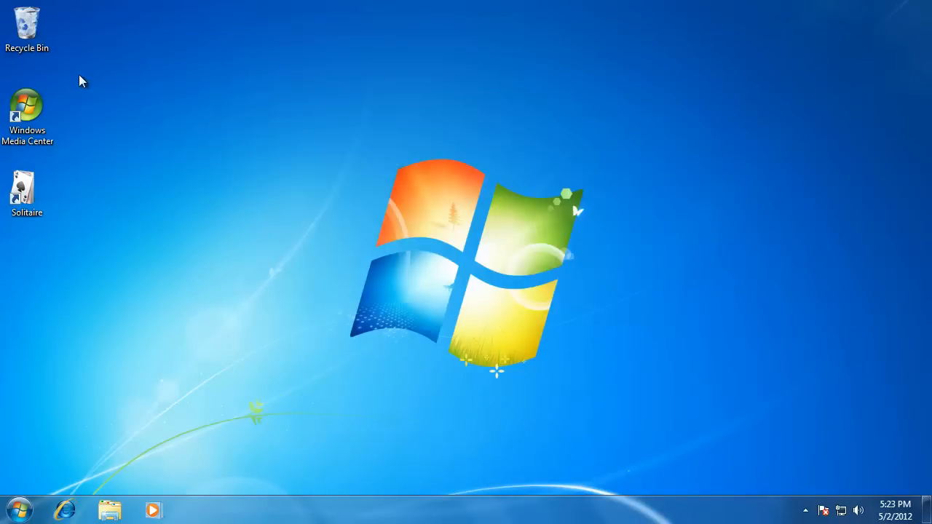
click(27, 27)
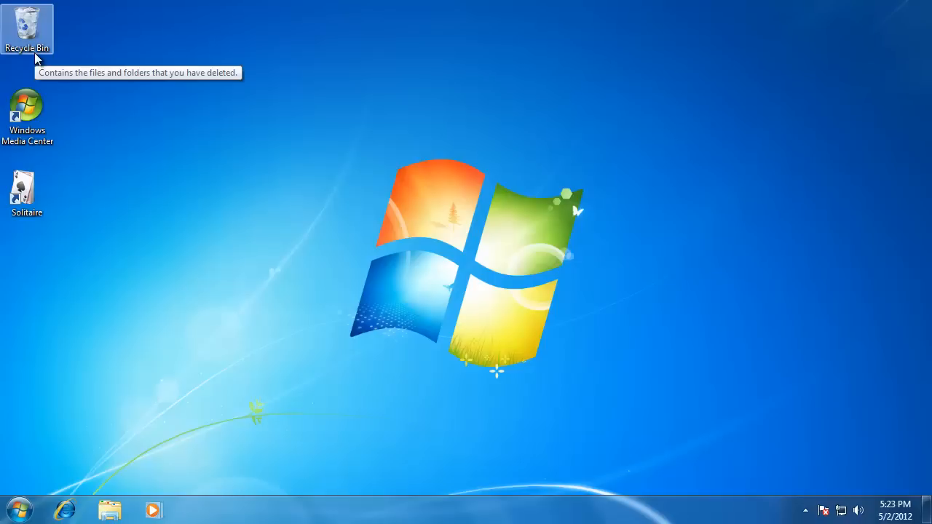
mouse_move(29, 33)
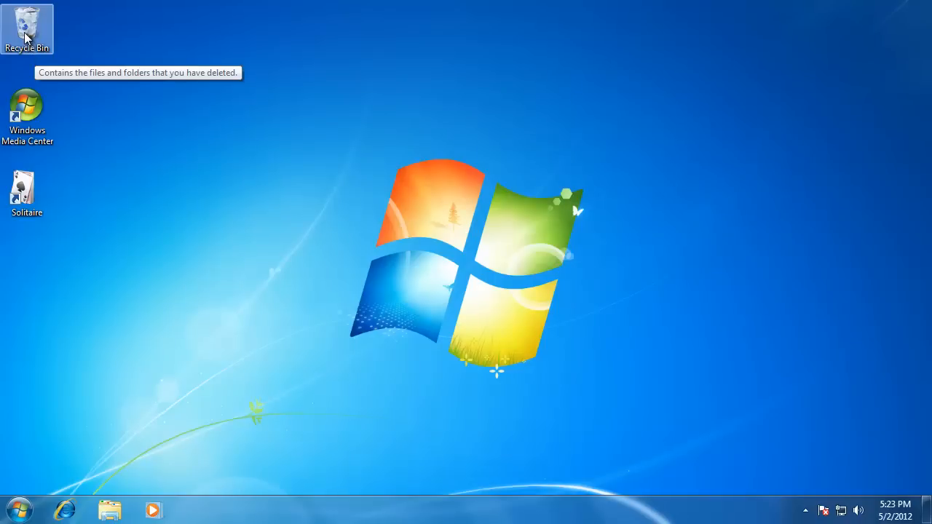
Restore all items in the Recycle Bin so Test returns, then close the empty bin.
double_click(27, 25)
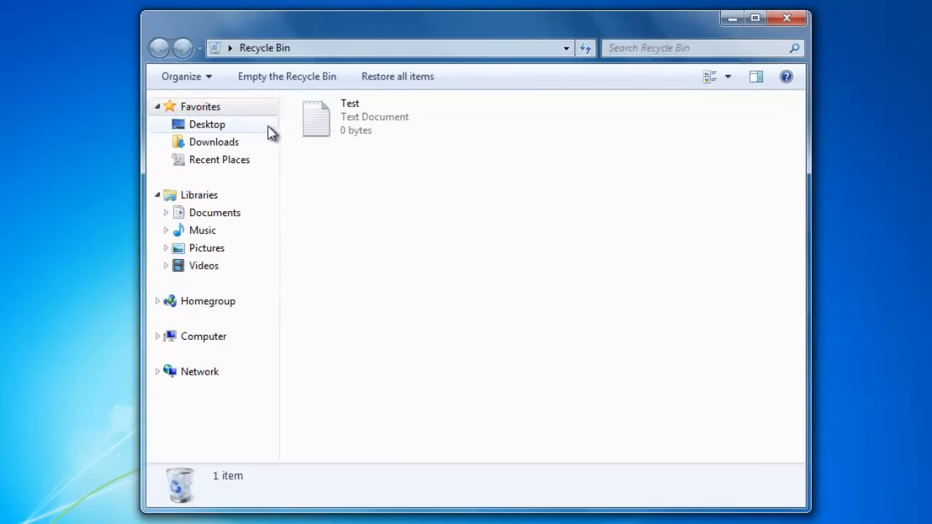
click(397, 117)
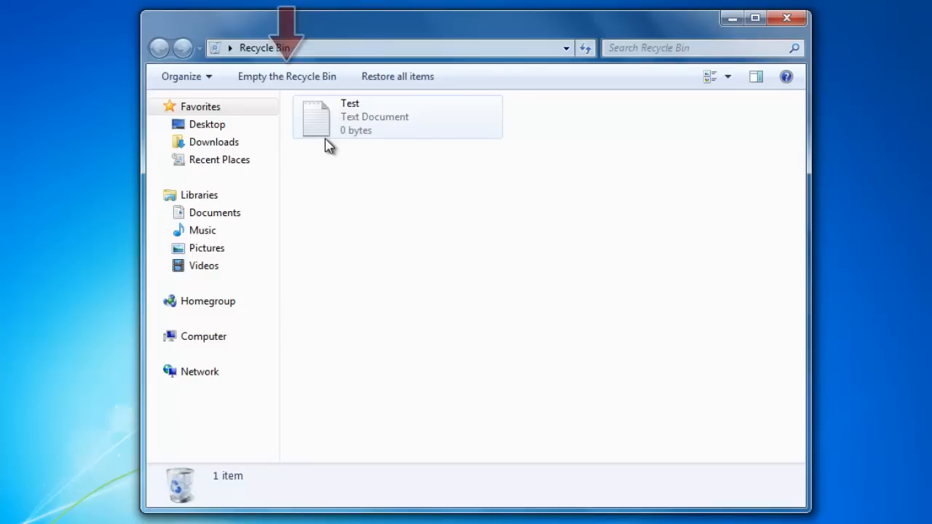
mouse_move(287, 75)
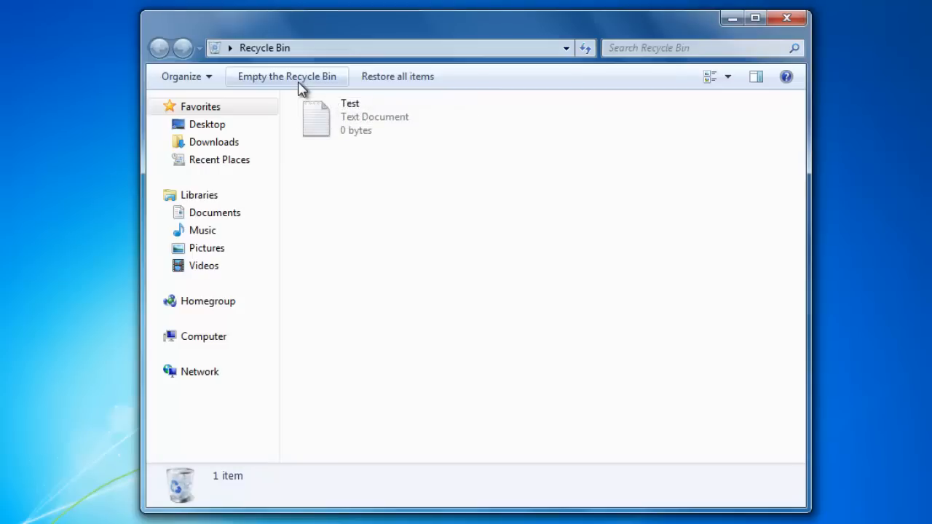
mouse_move(346, 98)
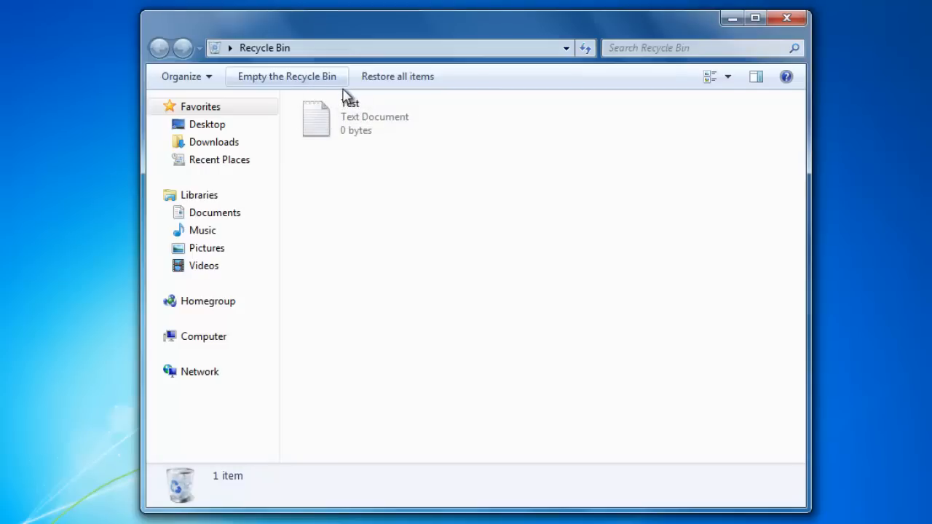
mouse_move(351, 97)
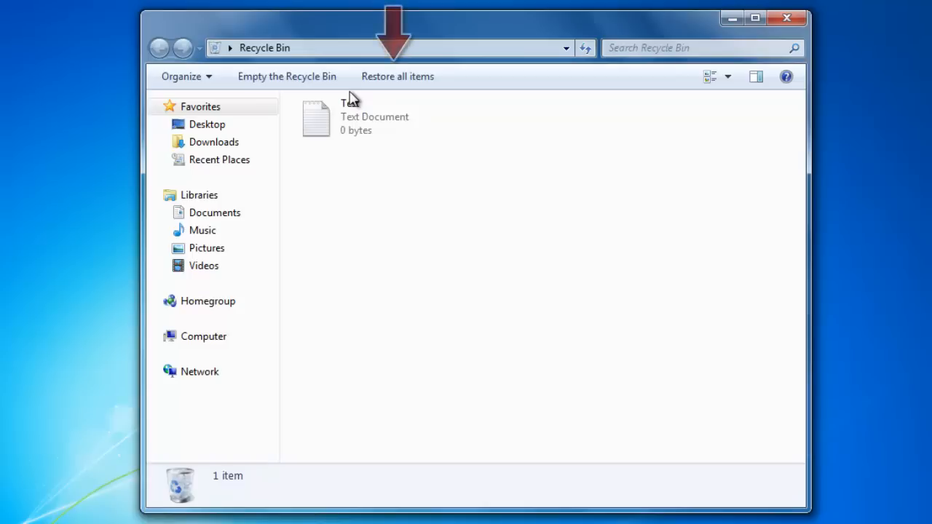
mouse_move(367, 97)
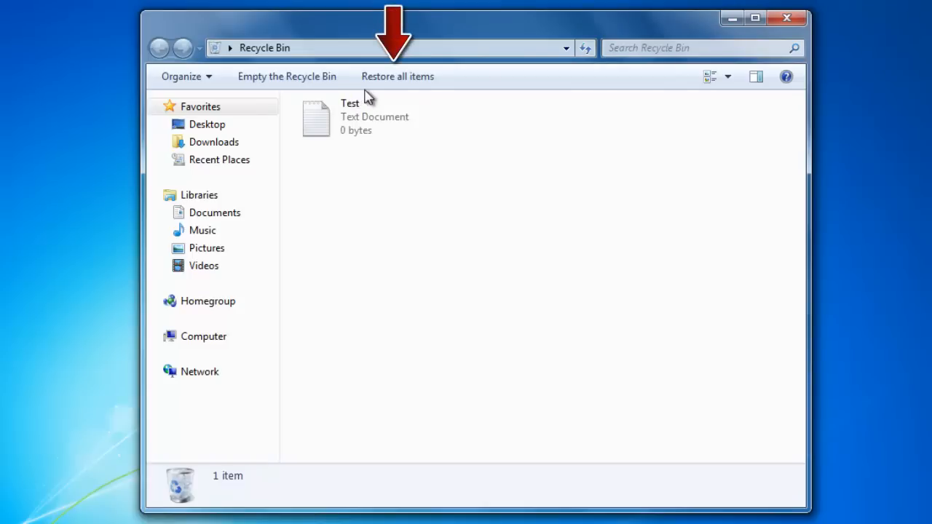
click(398, 77)
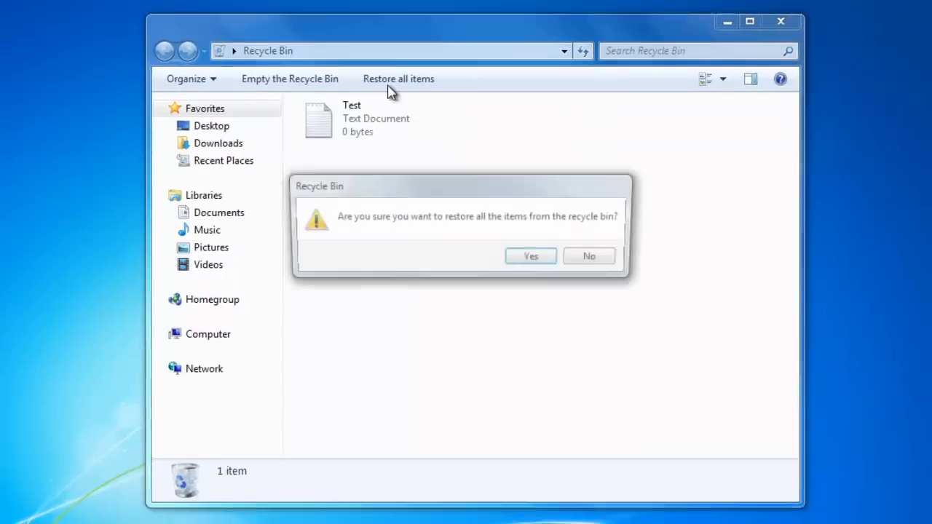
click(524, 252)
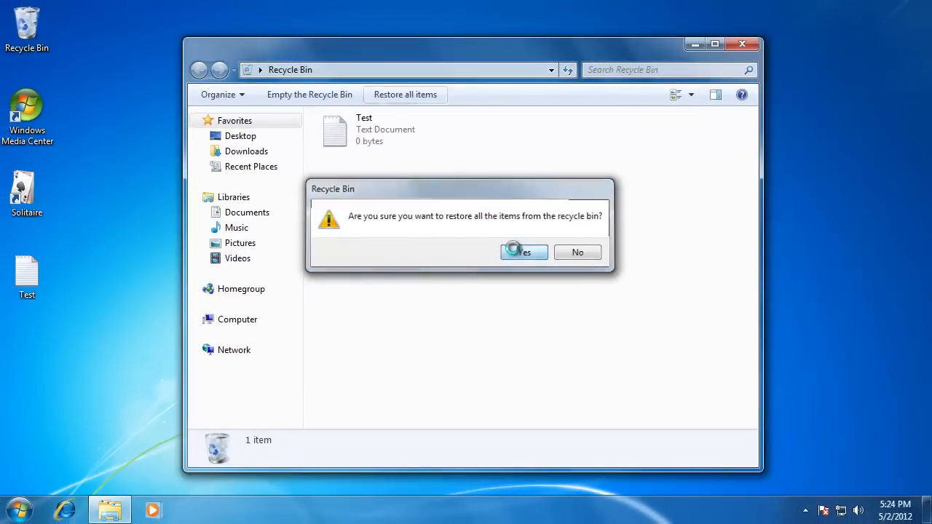
click(524, 251)
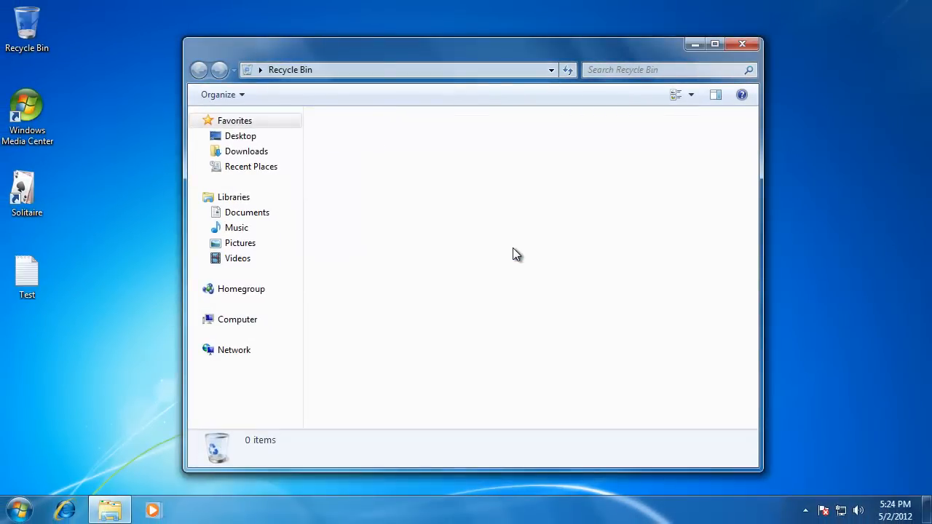
mouse_move(524, 241)
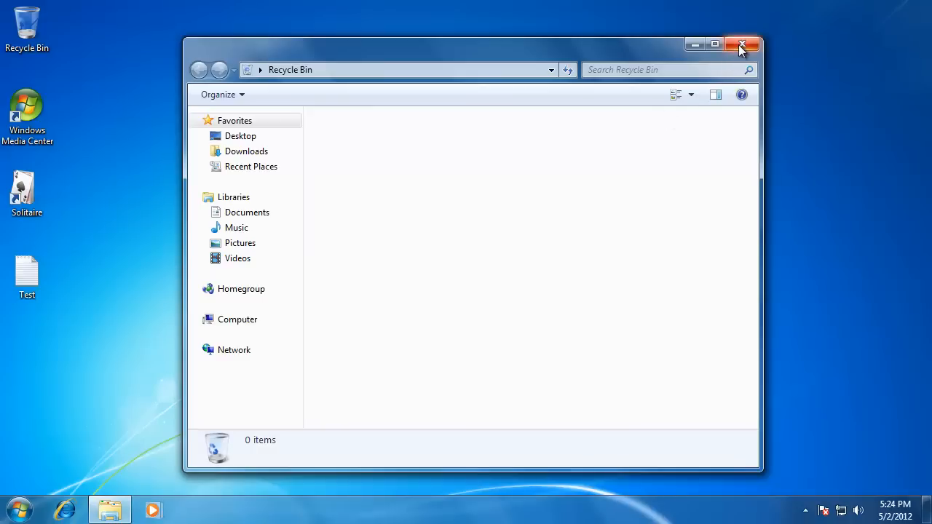
click(742, 44)
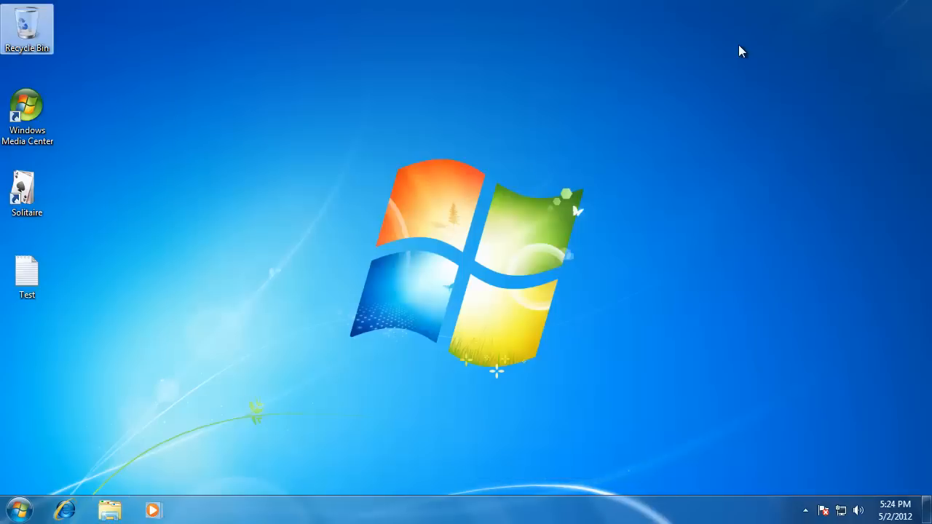
mouse_move(189, 262)
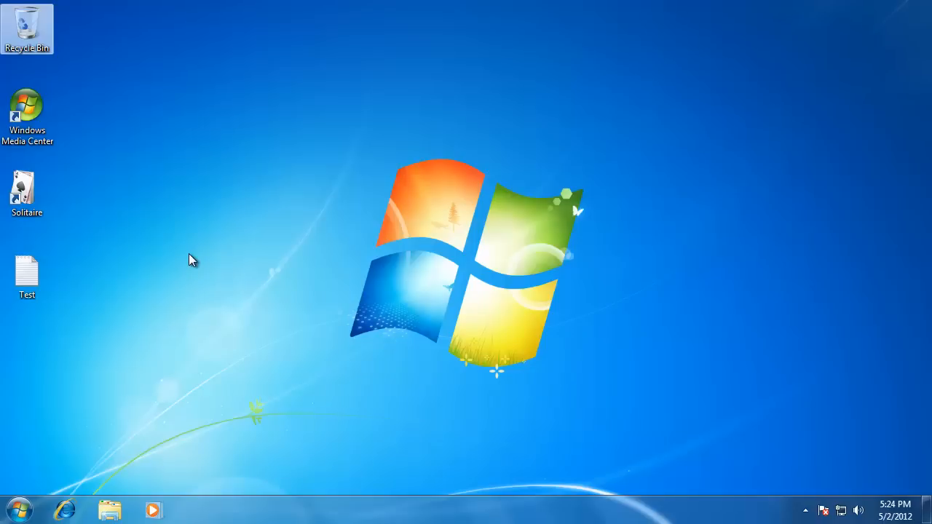
Create a new text document on the desktop and name it Document.
right_click(193, 260)
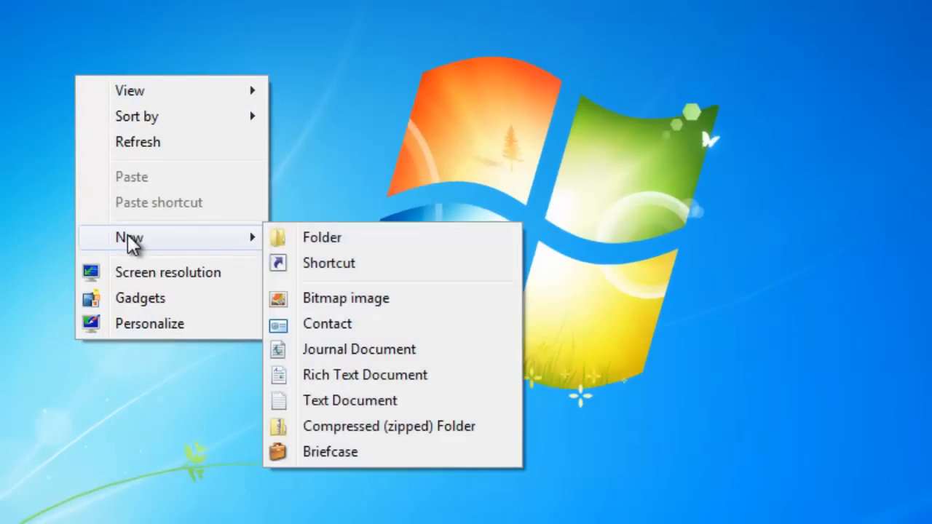
mouse_move(156, 247)
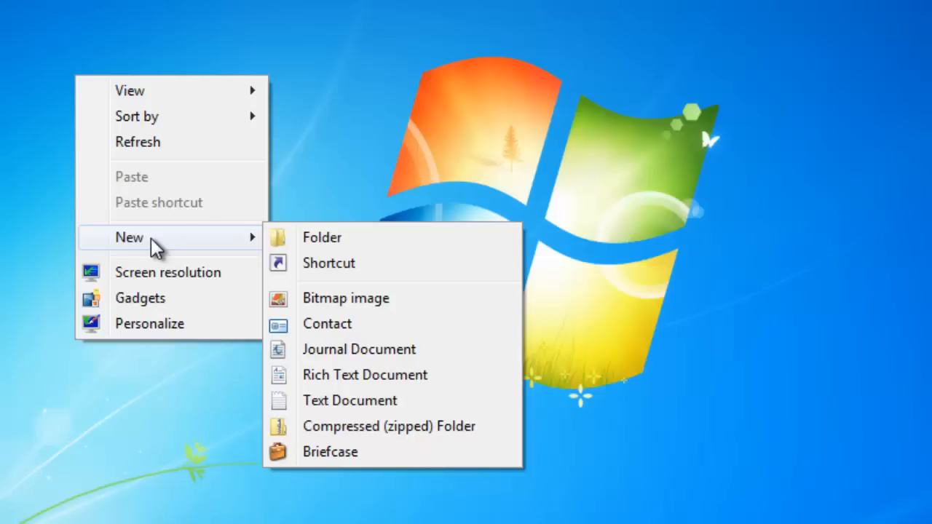
mouse_move(213, 260)
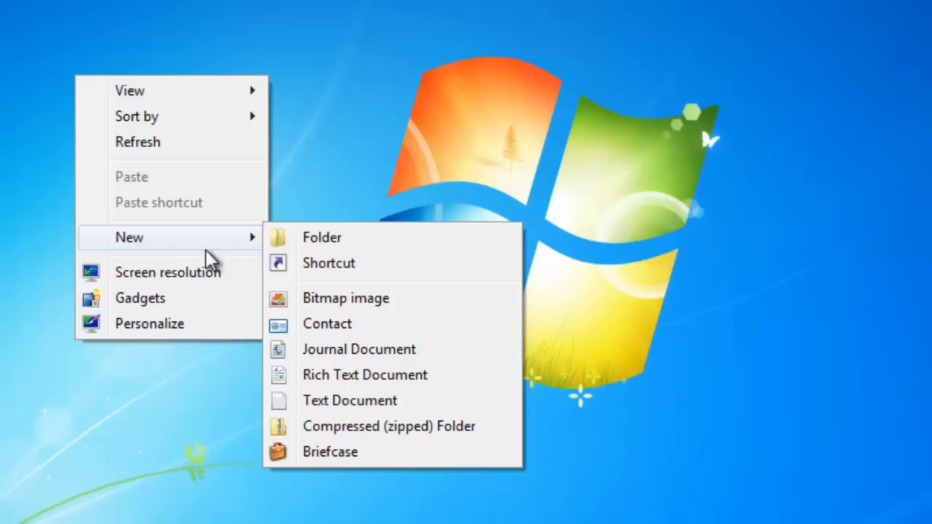
mouse_move(350, 401)
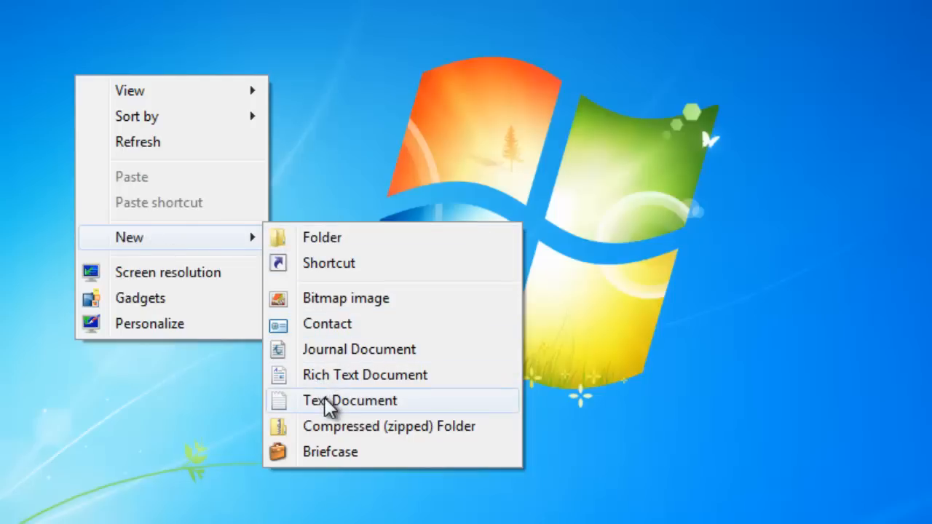
click(350, 401)
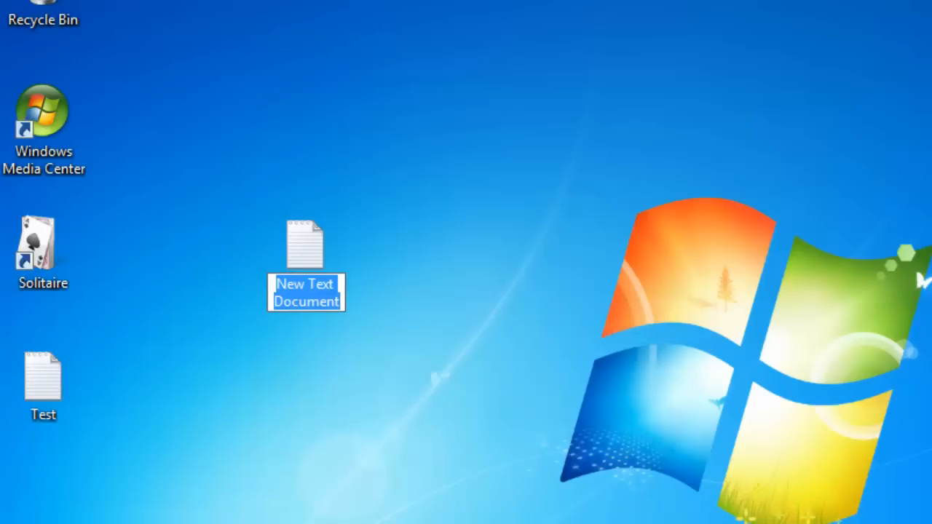
text(Document)
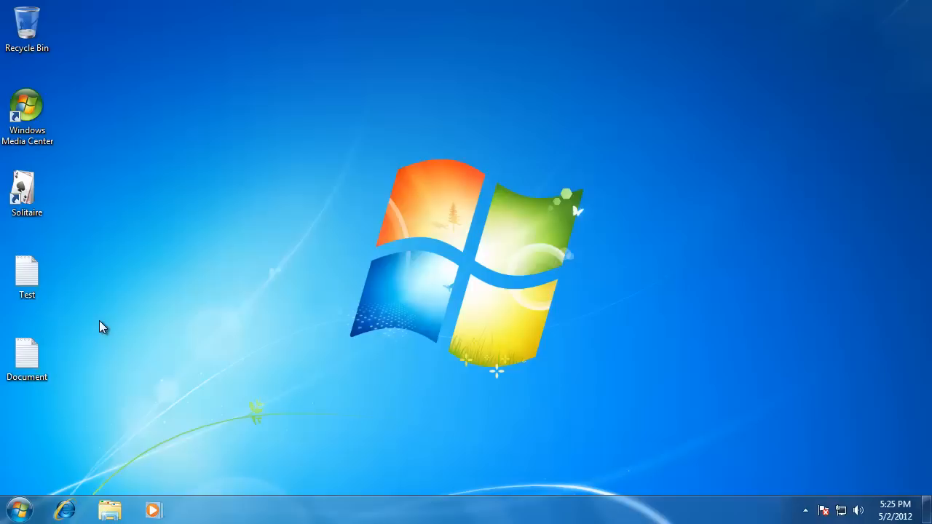
mouse_move(102, 335)
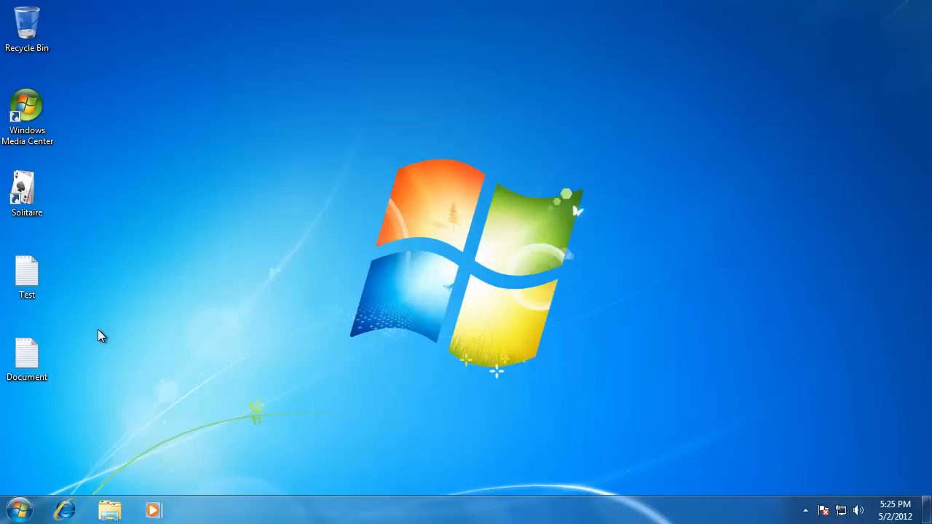
Show All Programs in the Start menu and bring up Internet Explorer's context menu.
click(20, 509)
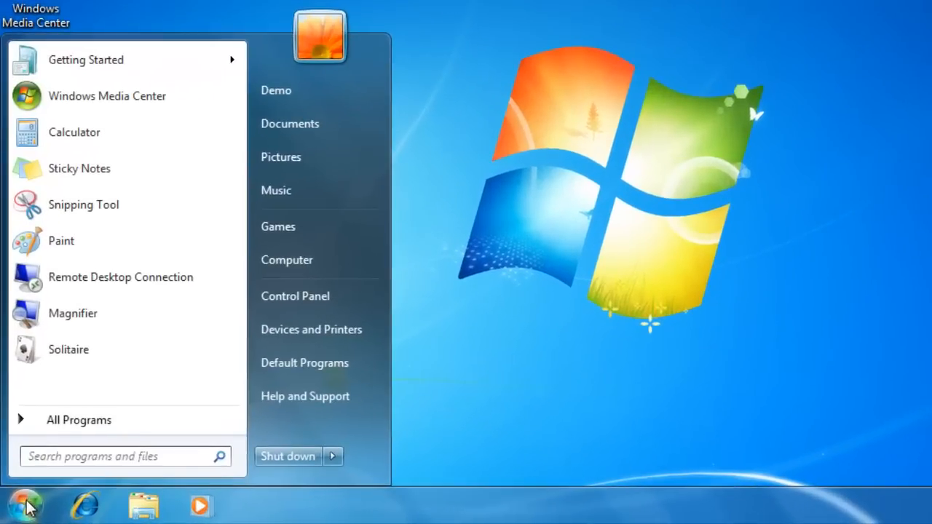
click(78, 419)
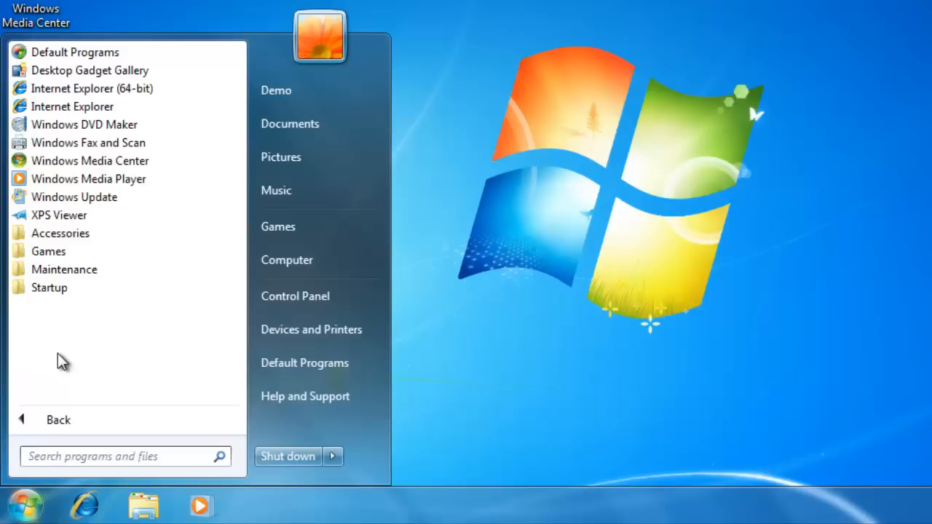
mouse_move(98, 214)
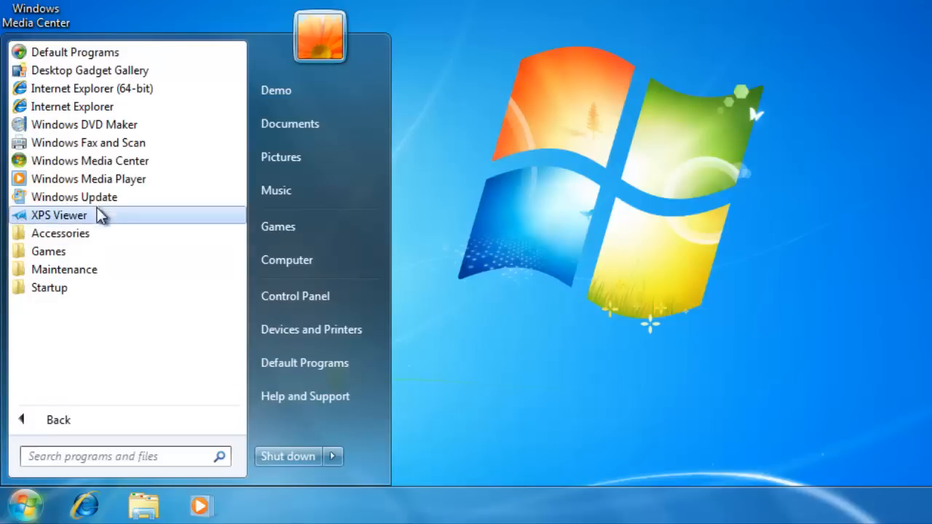
mouse_move(73, 106)
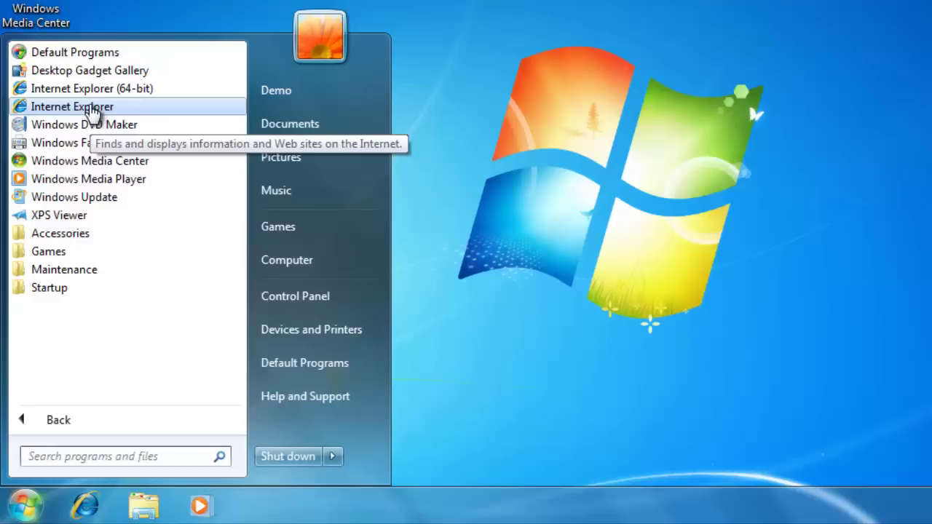
right_click(72, 106)
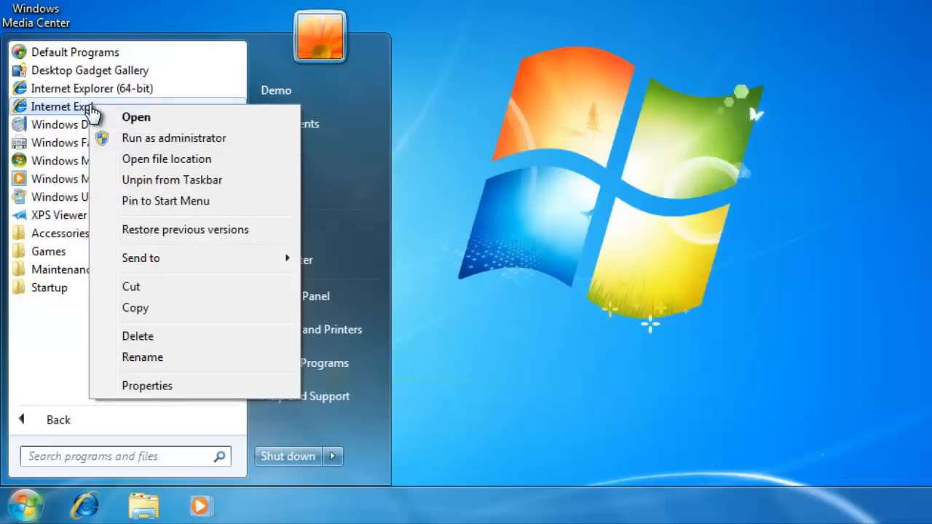
mouse_move(117, 174)
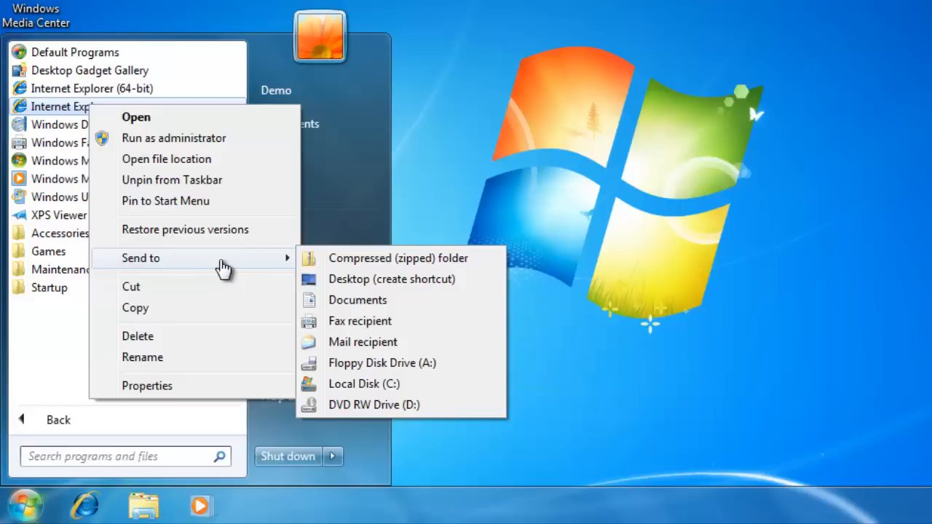
mouse_move(339, 284)
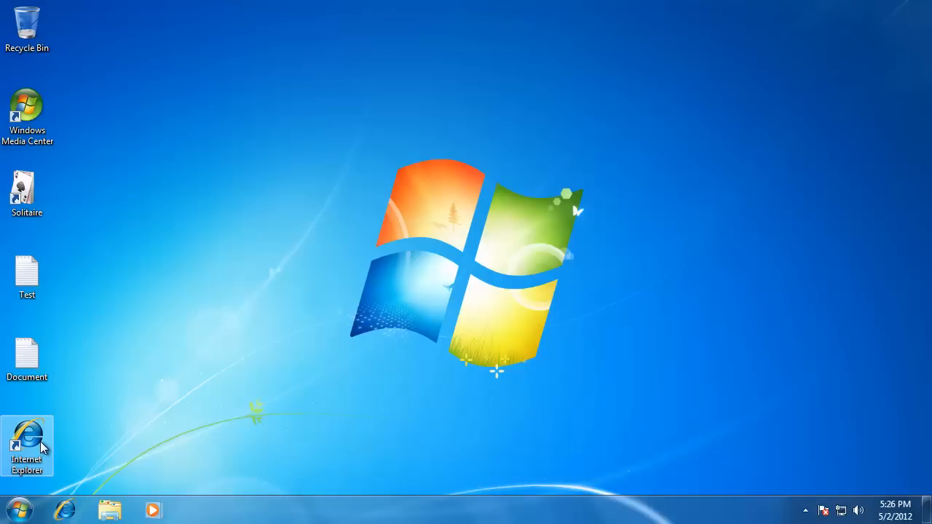
mouse_move(40, 445)
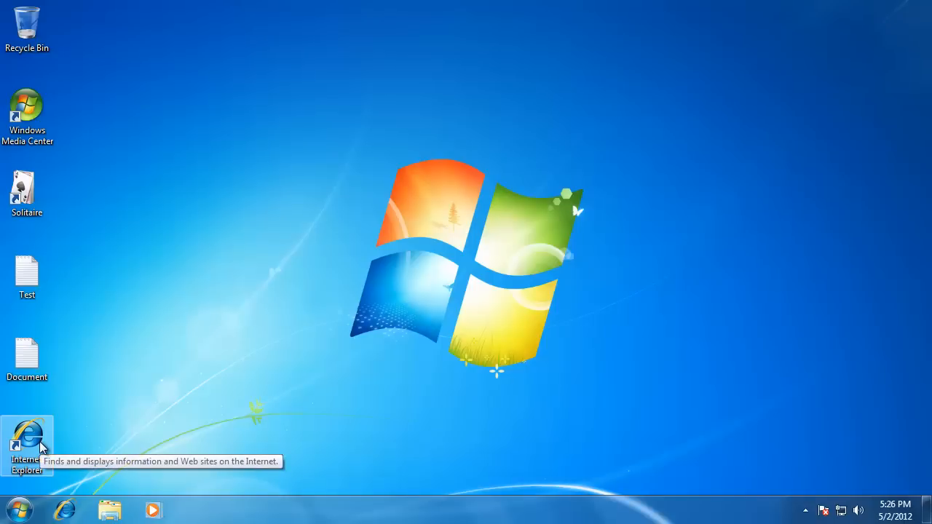
double_click(27, 444)
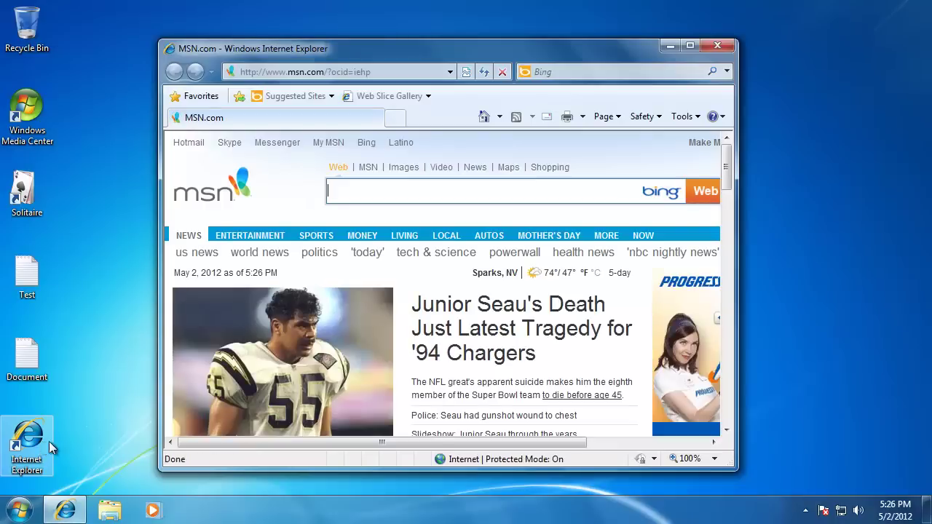
mouse_move(430, 283)
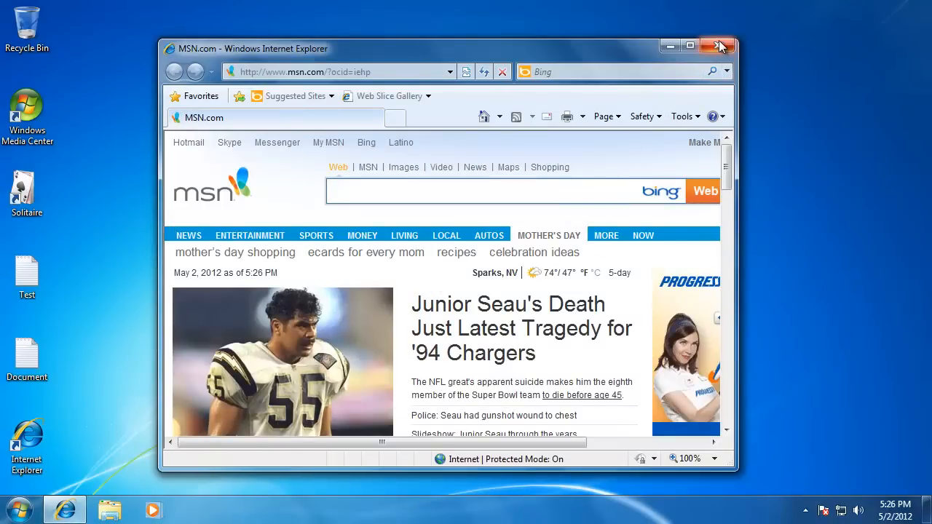
click(724, 46)
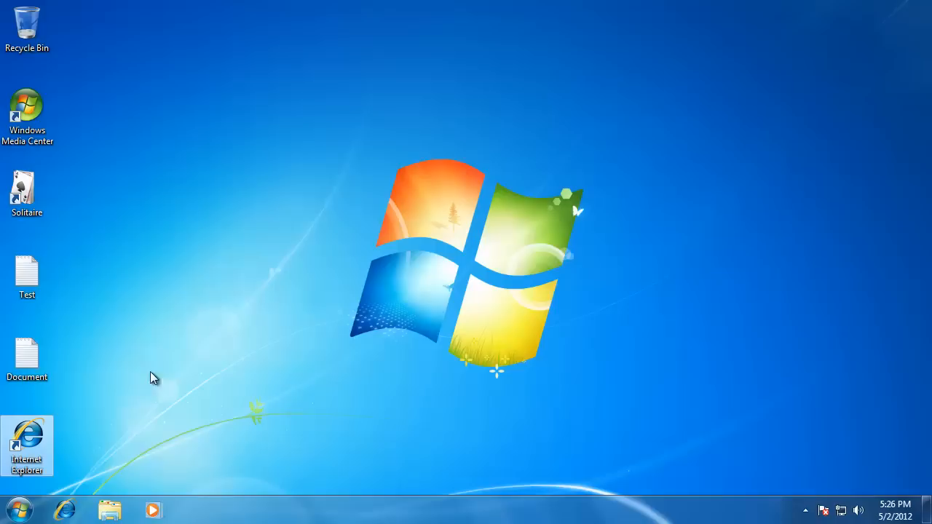
mouse_move(18, 451)
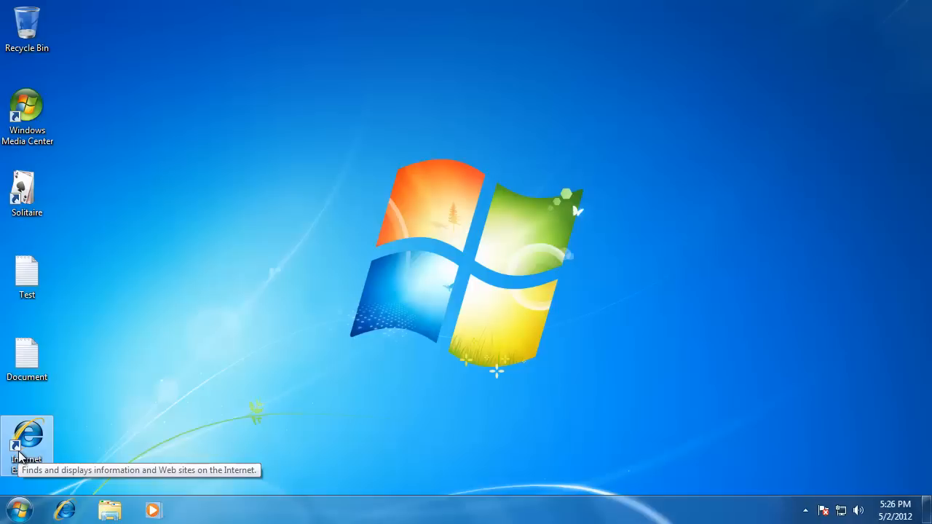
mouse_move(16, 473)
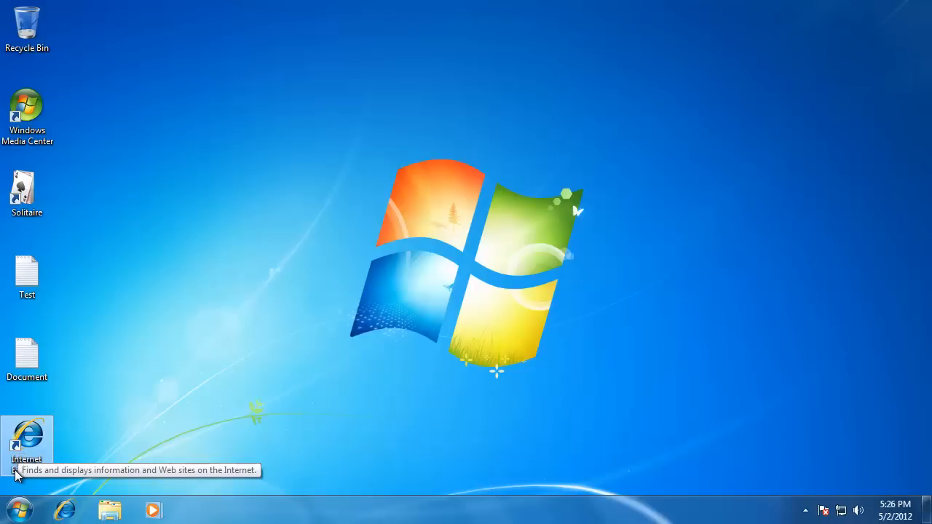
mouse_move(18, 488)
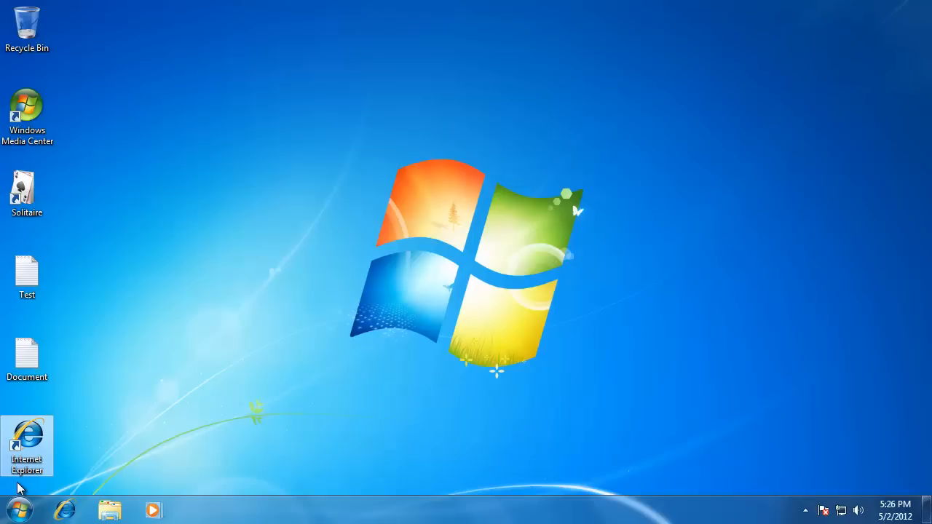
Open the Start menu from the taskbar.
click(16, 509)
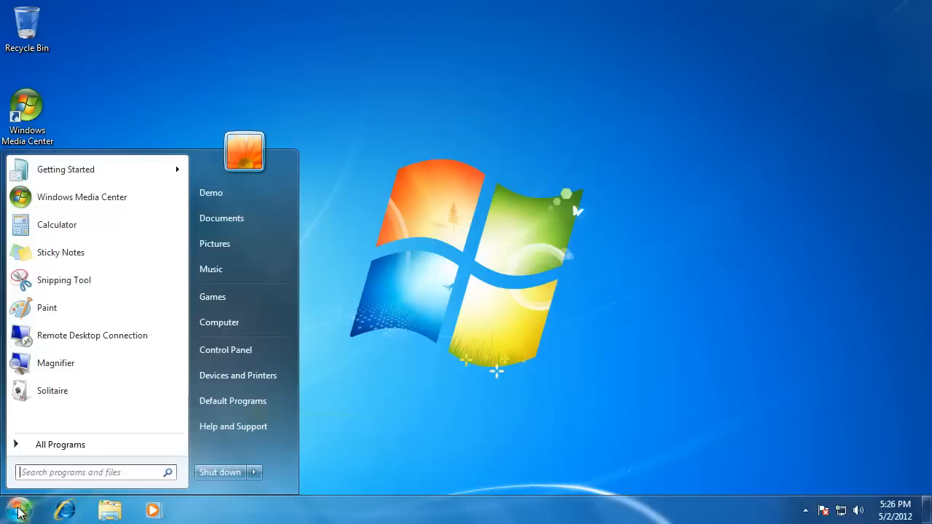
Browse from Computer to C:\Program Files\Internet Explorer.
click(218, 321)
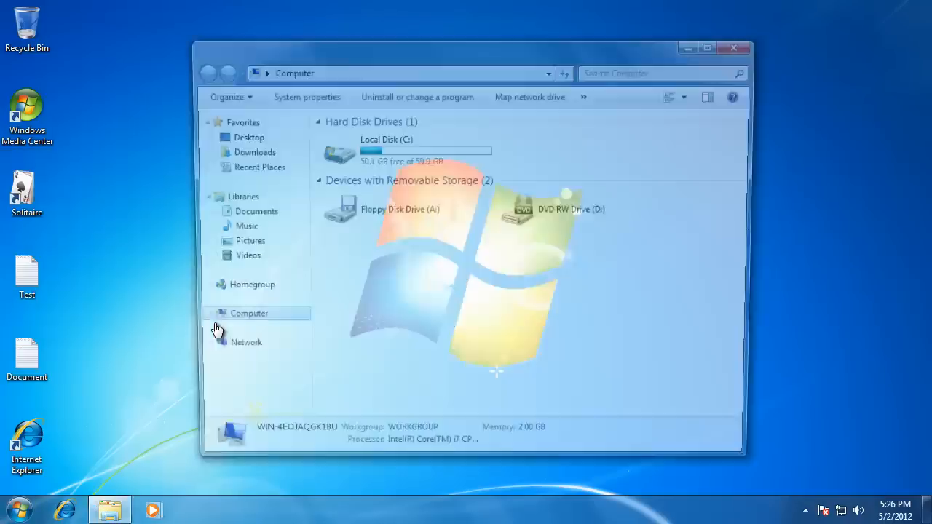
double_click(386, 149)
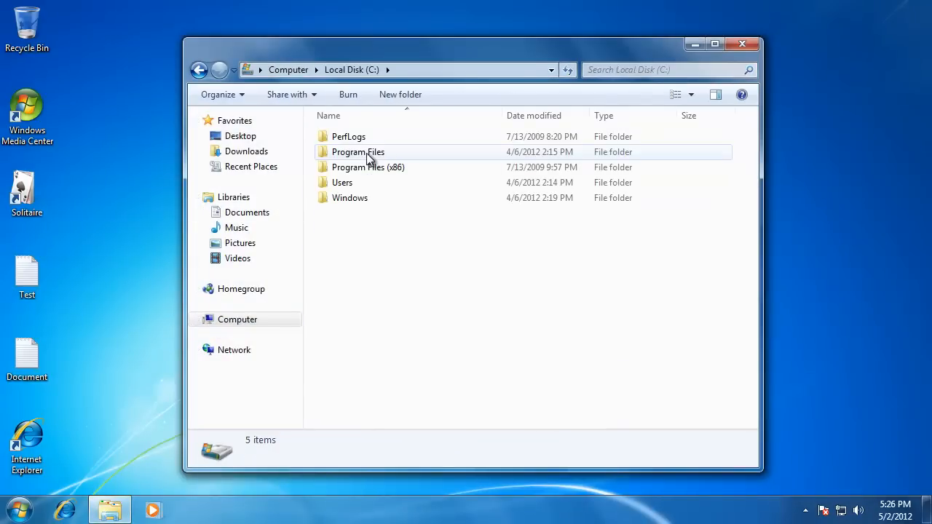
double_click(357, 151)
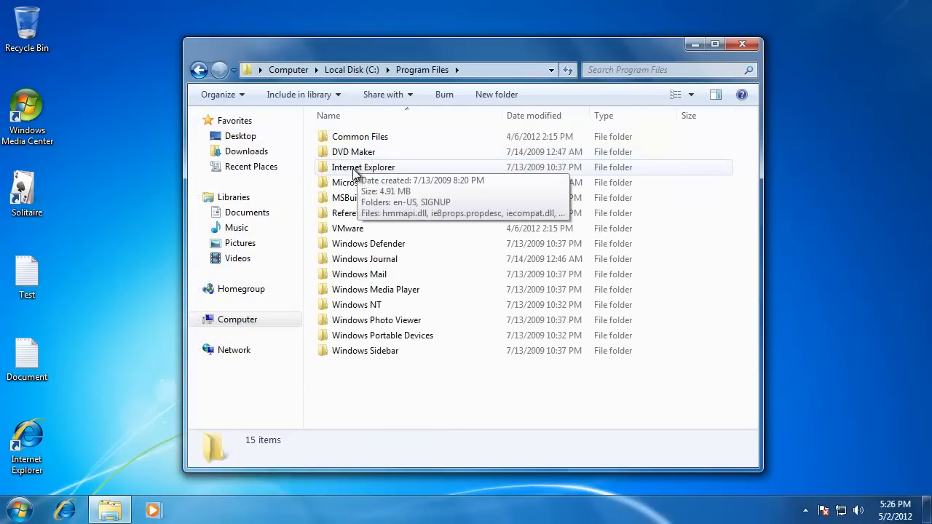
double_click(363, 167)
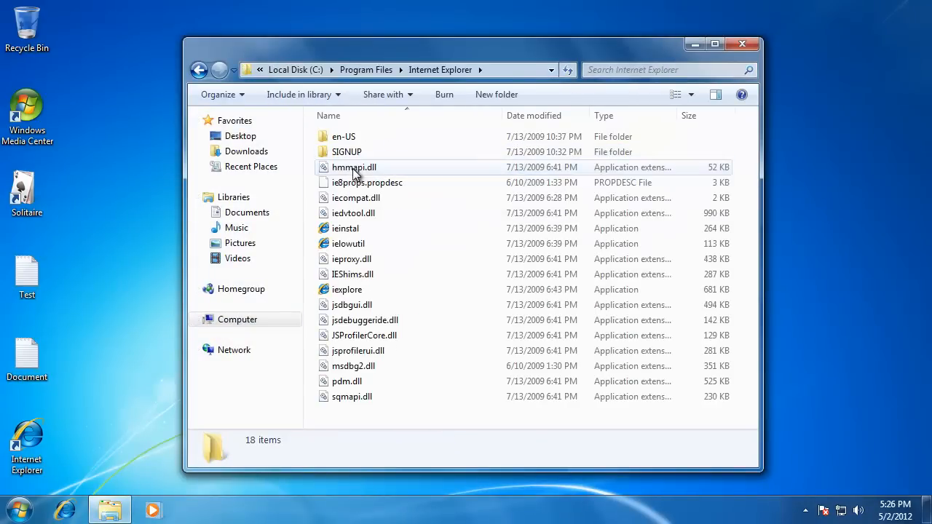
mouse_move(353, 274)
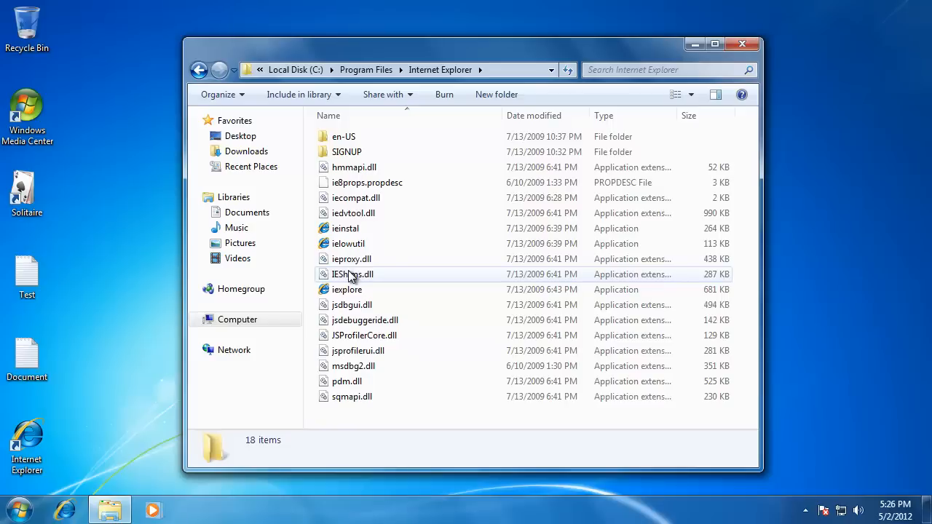
mouse_move(348, 290)
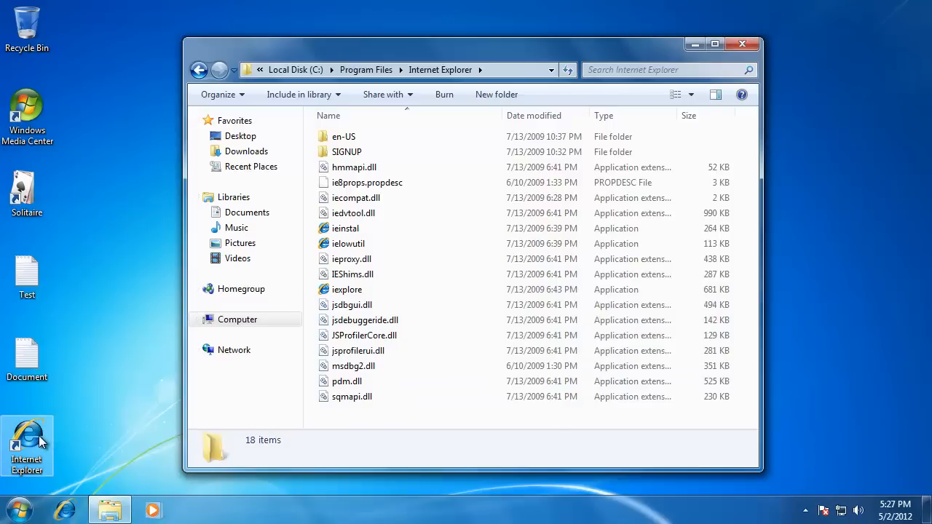
Delete the Internet Explorer desktop shortcut and confirm moving it to the Recycle Bin.
right_click(27, 444)
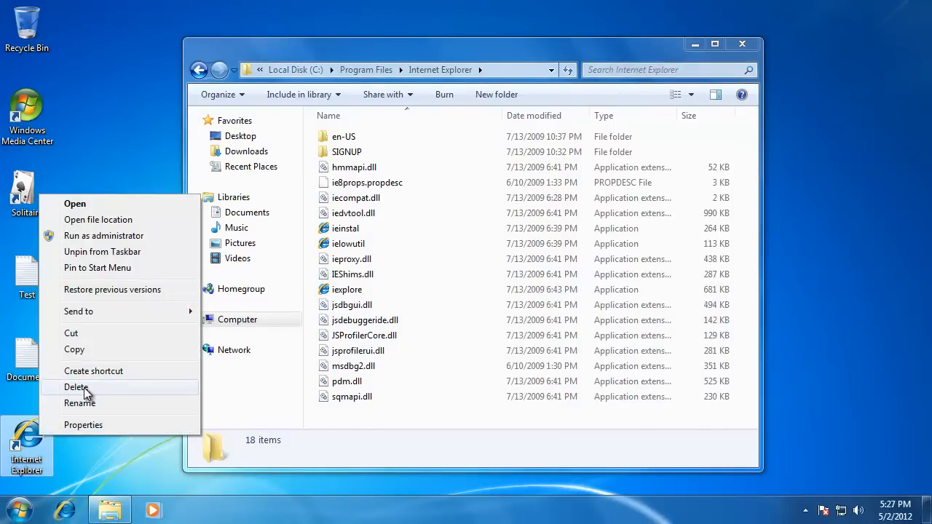
click(76, 387)
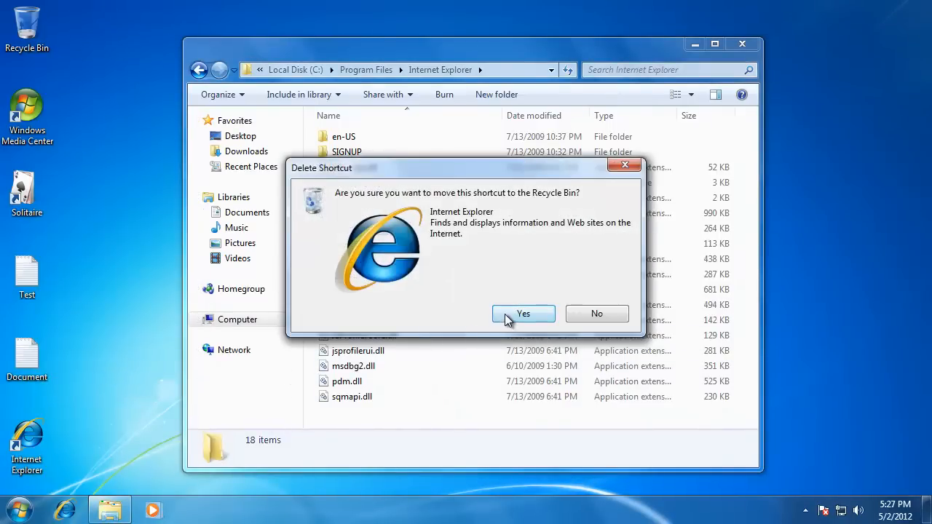
click(523, 314)
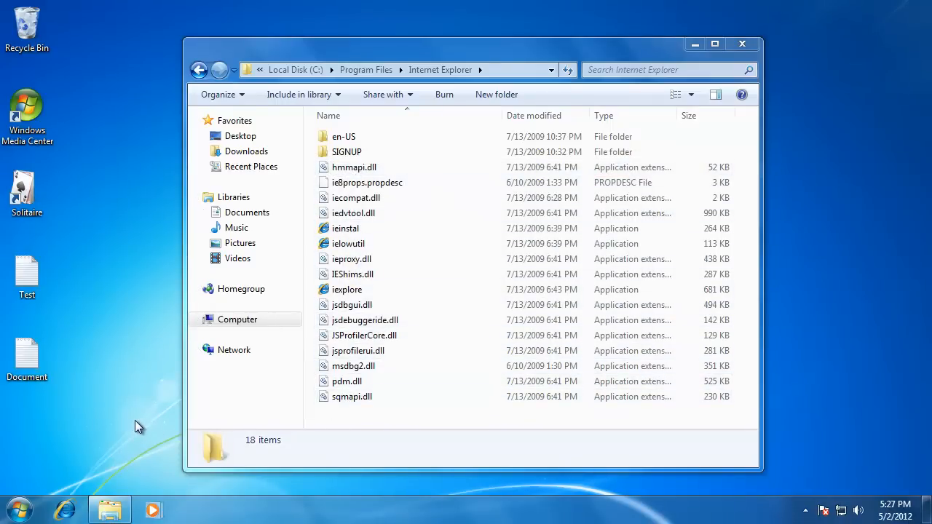
click(19, 509)
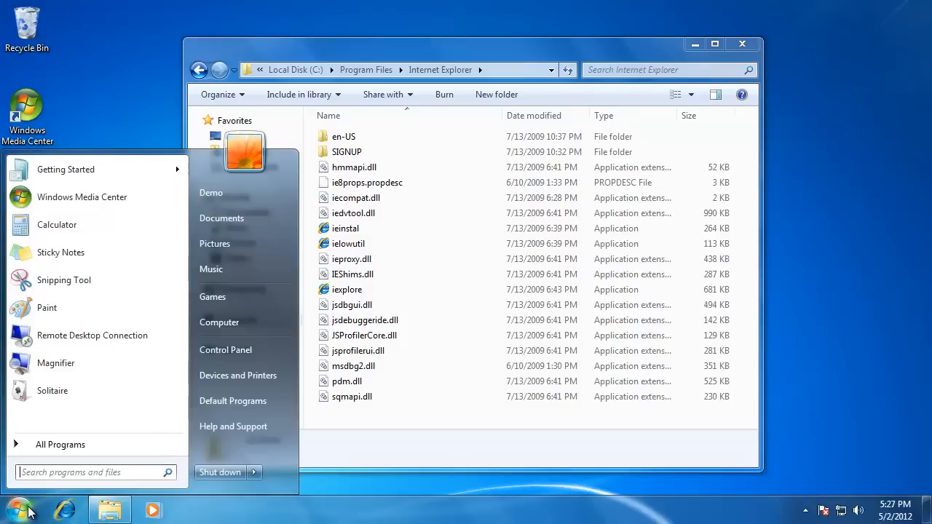
click(60, 444)
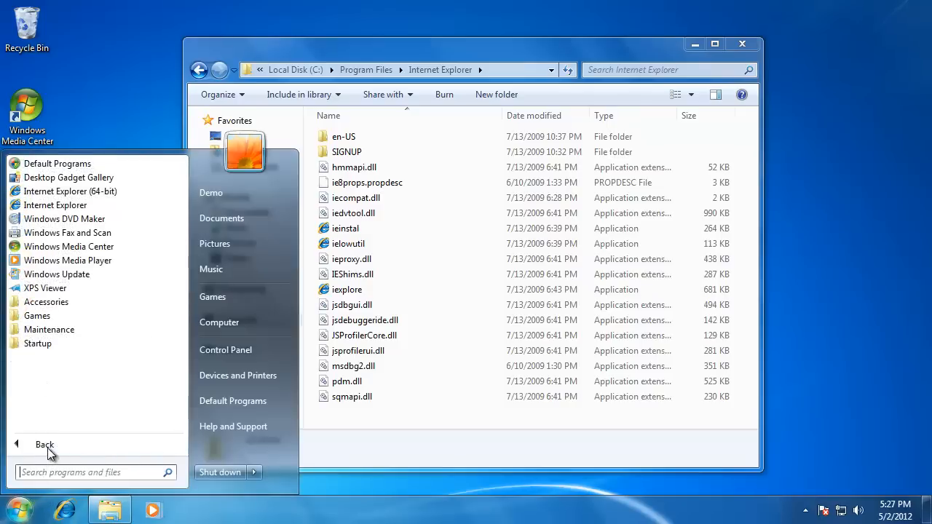
mouse_move(54, 204)
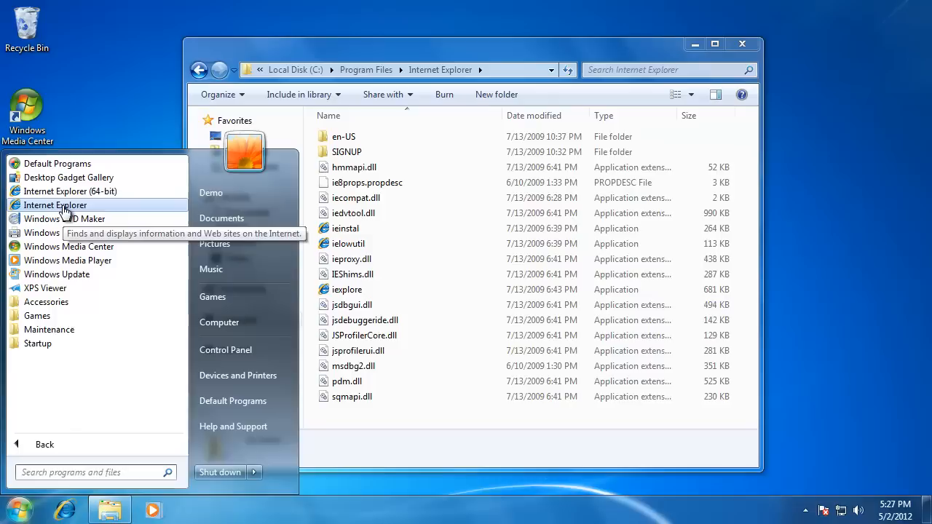
right_click(55, 205)
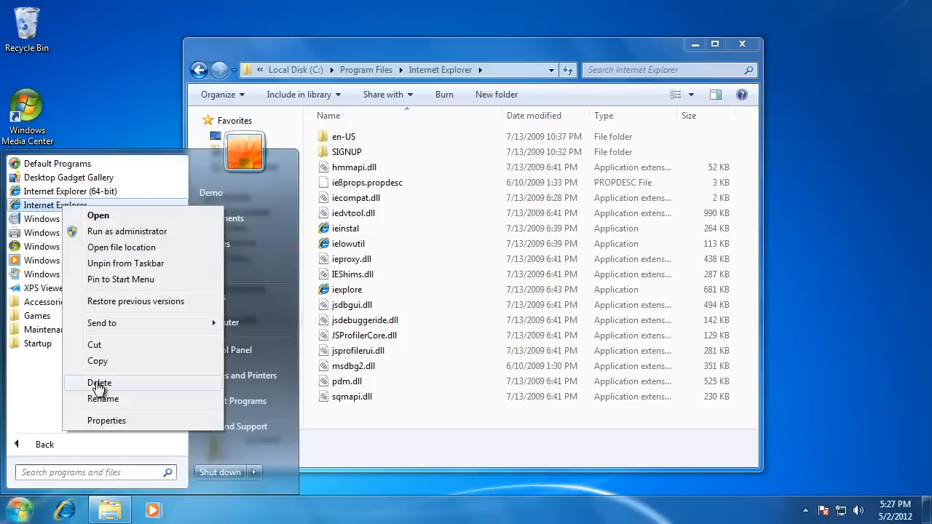
mouse_move(114, 160)
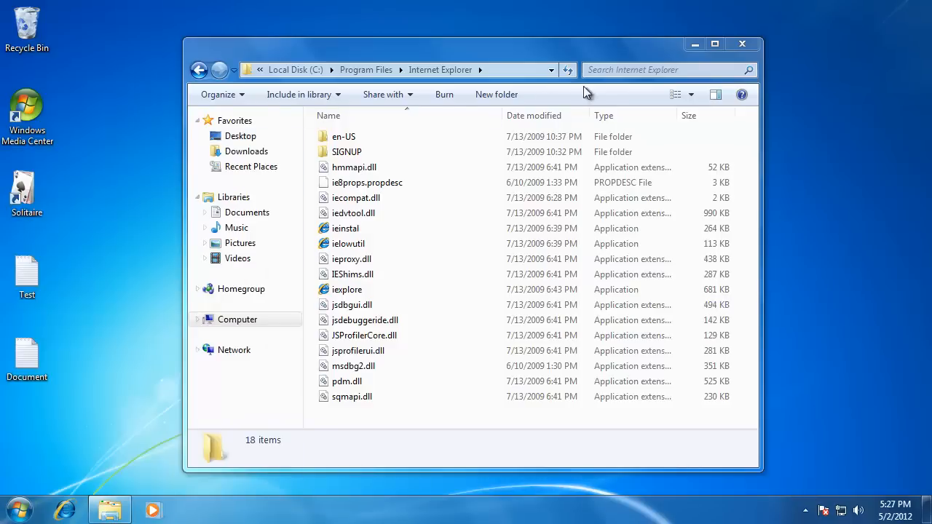
Minimize the window, then go from Start to Demo and open its Desktop folder.
click(742, 44)
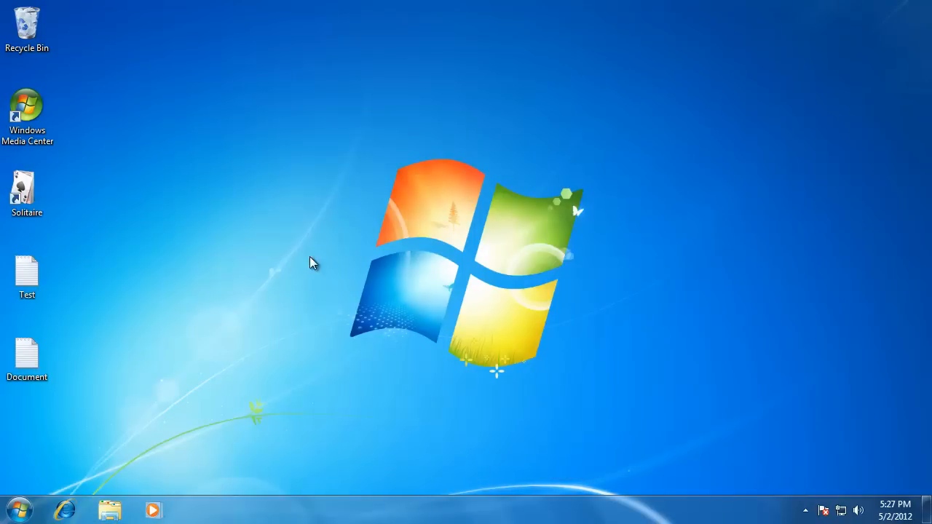
click(20, 508)
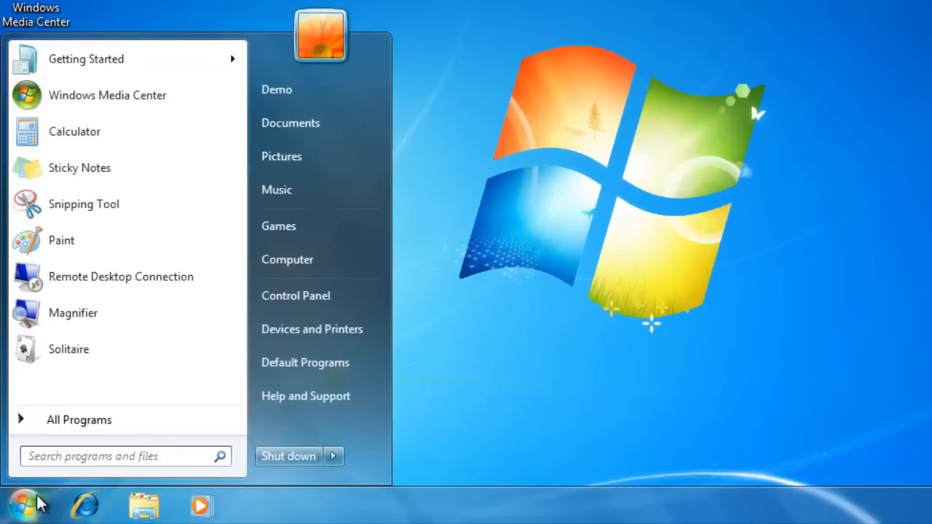
mouse_move(276, 89)
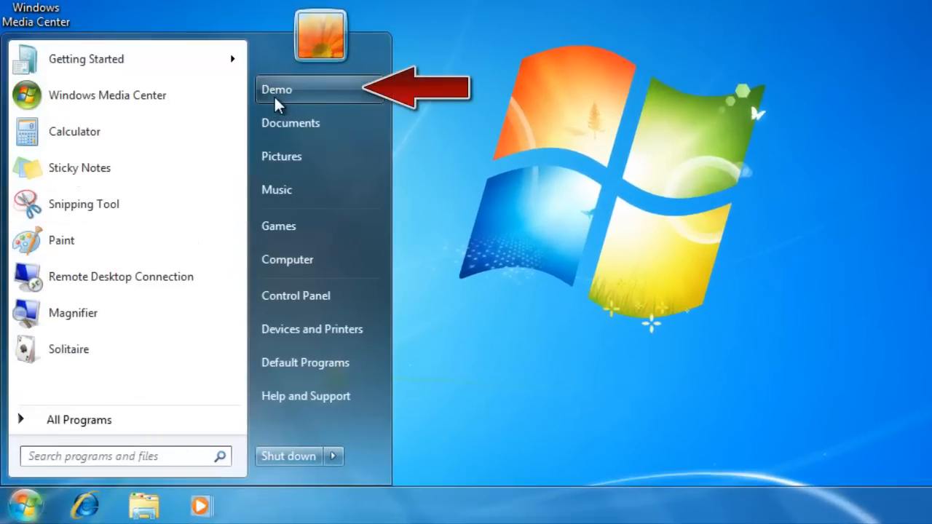
click(277, 89)
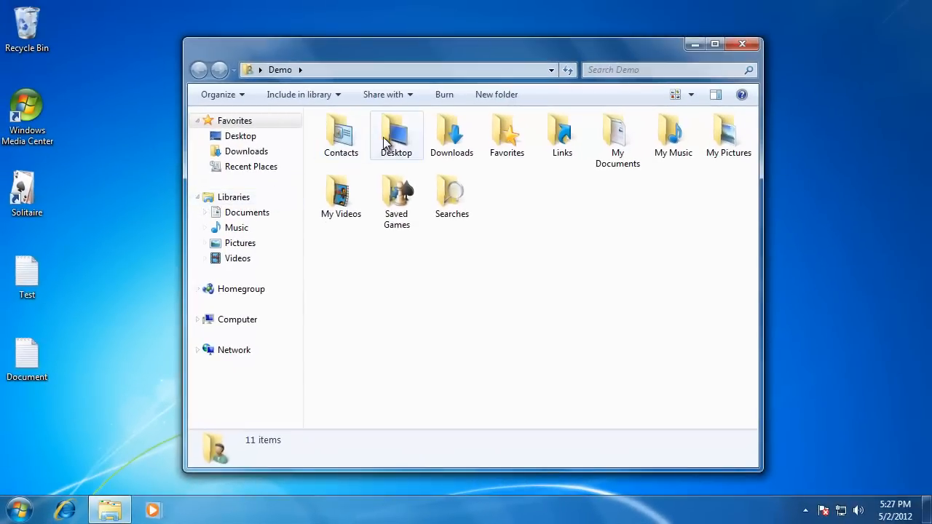
double_click(396, 135)
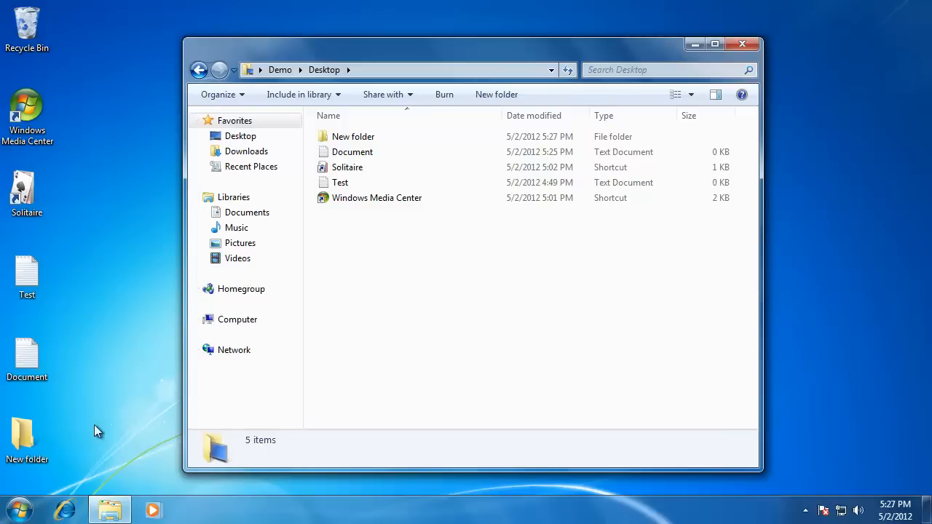
mouse_move(743, 44)
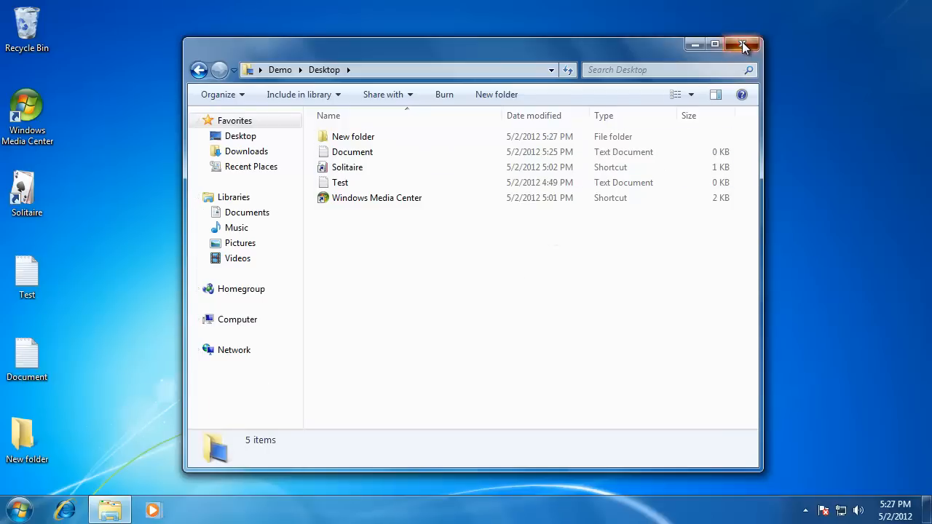
Close the Desktop folder window, check Recycle Bin's menu, then open the desktop's menu.
click(744, 44)
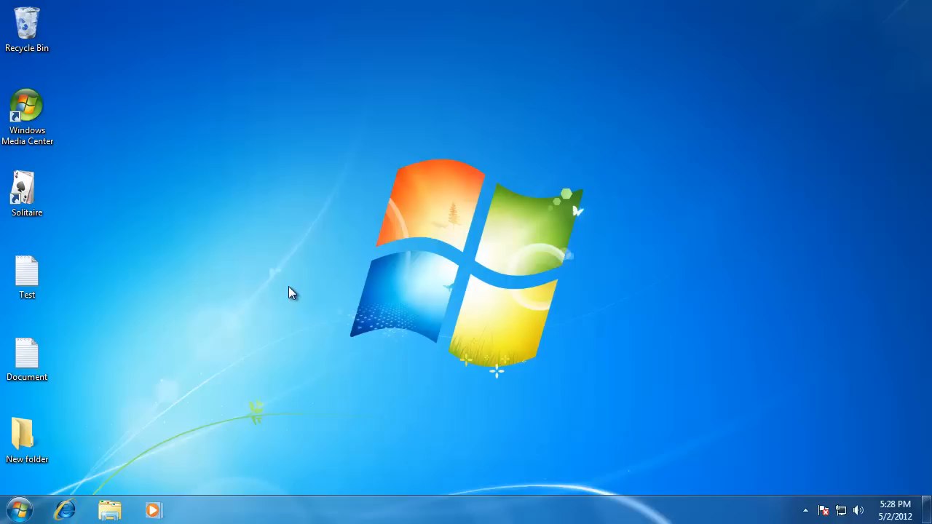
click(27, 25)
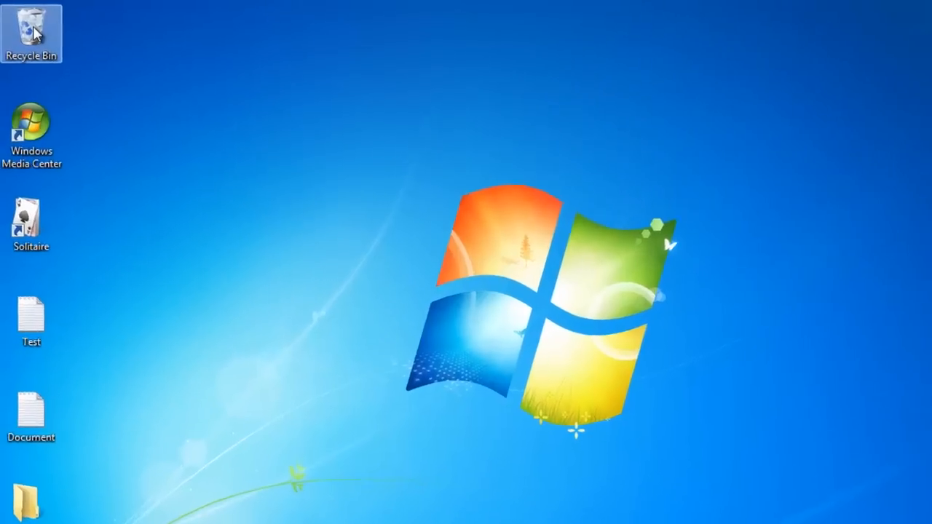
right_click(32, 34)
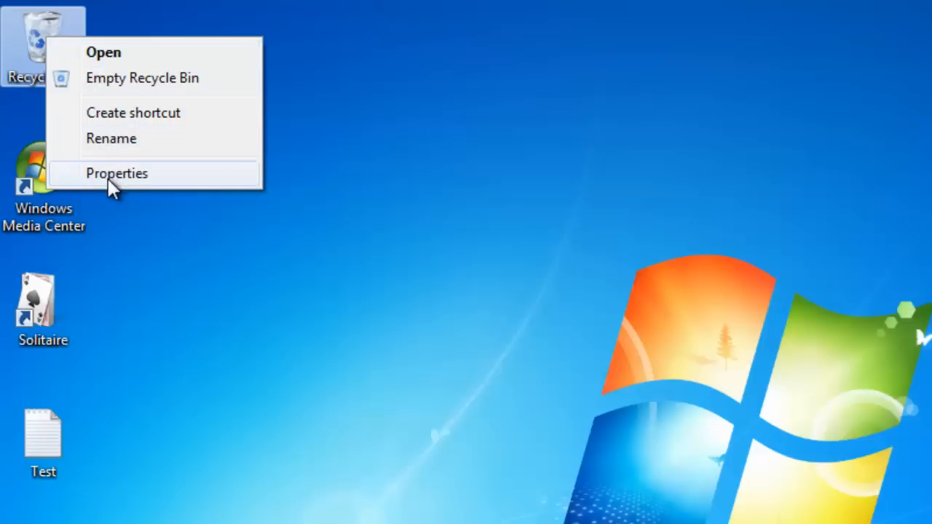
mouse_move(116, 62)
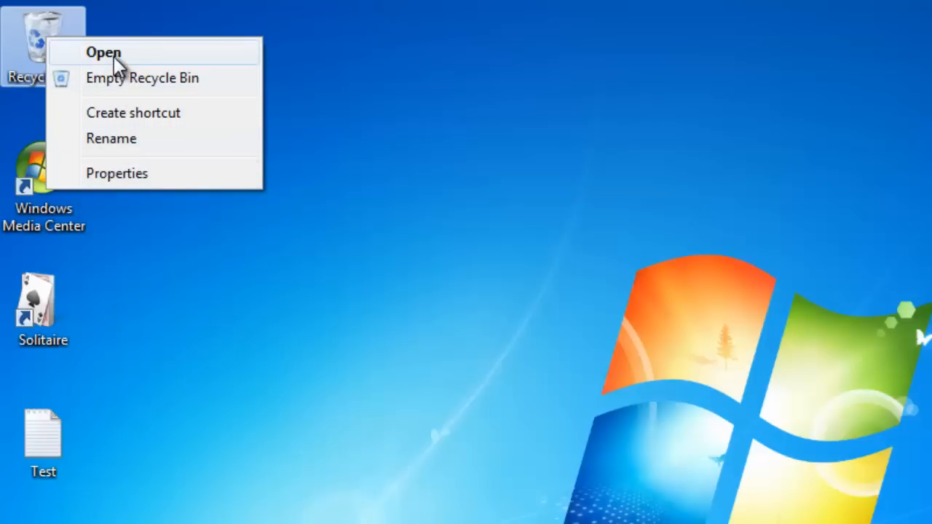
mouse_move(306, 215)
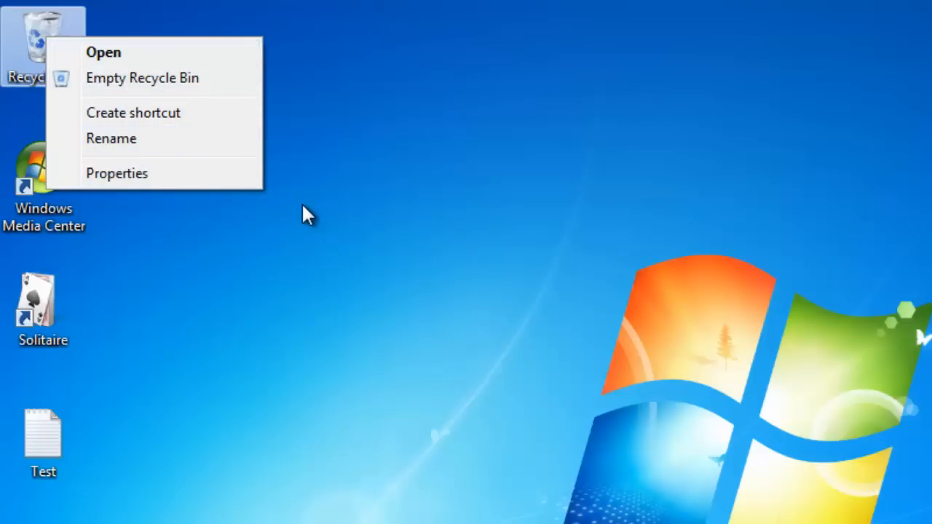
right_click(306, 218)
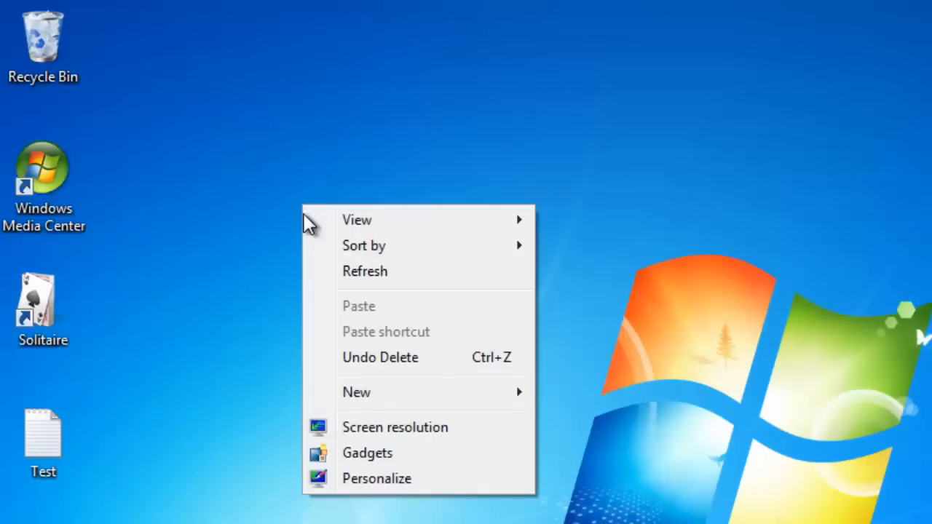
Through Personalize and Change desktop icons, tick the Computer checkbox.
click(376, 478)
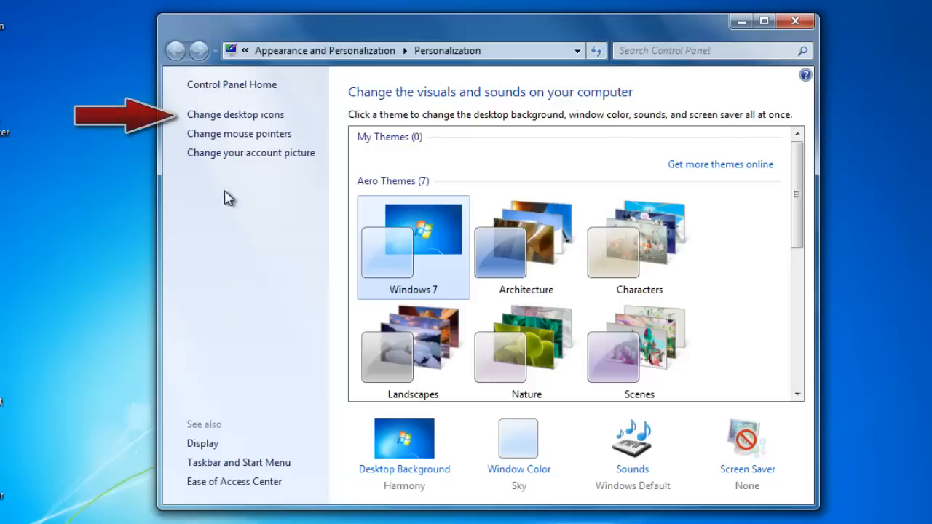
click(234, 114)
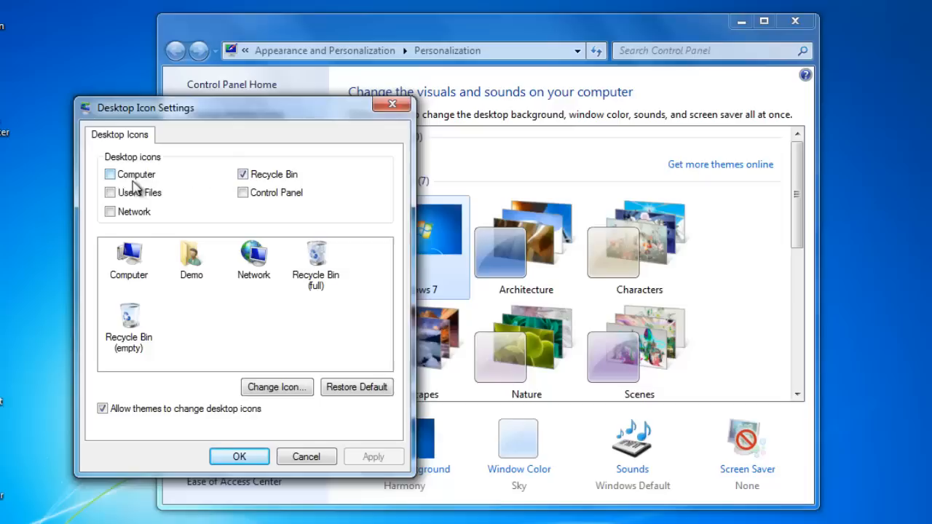
click(109, 174)
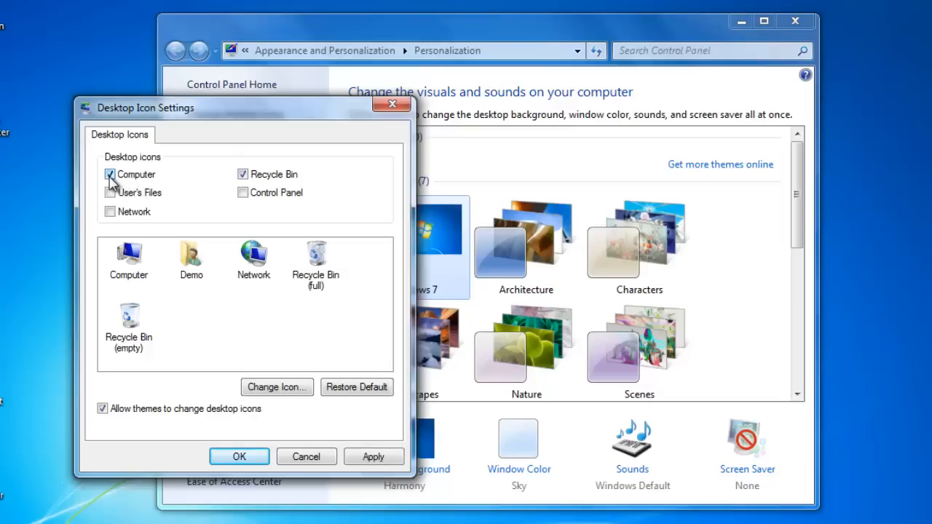